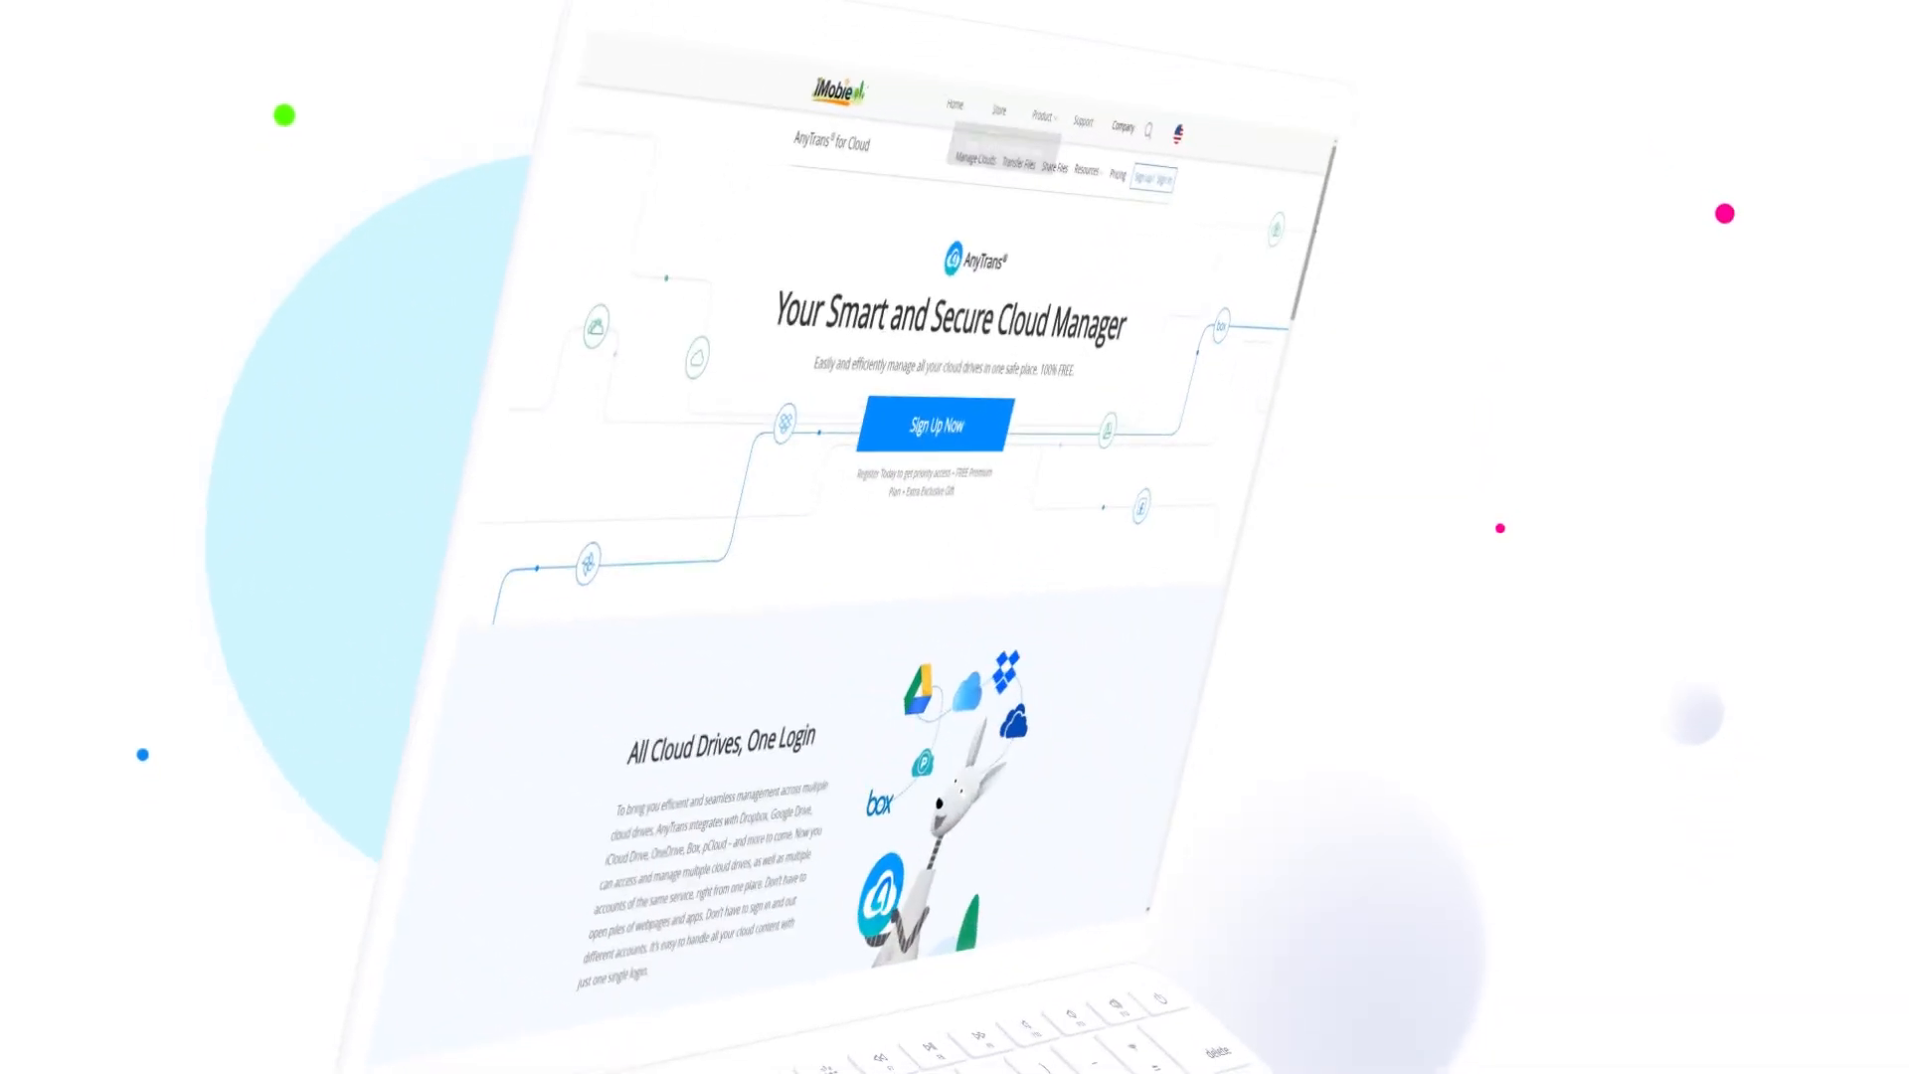
pyautogui.scroll(-3)
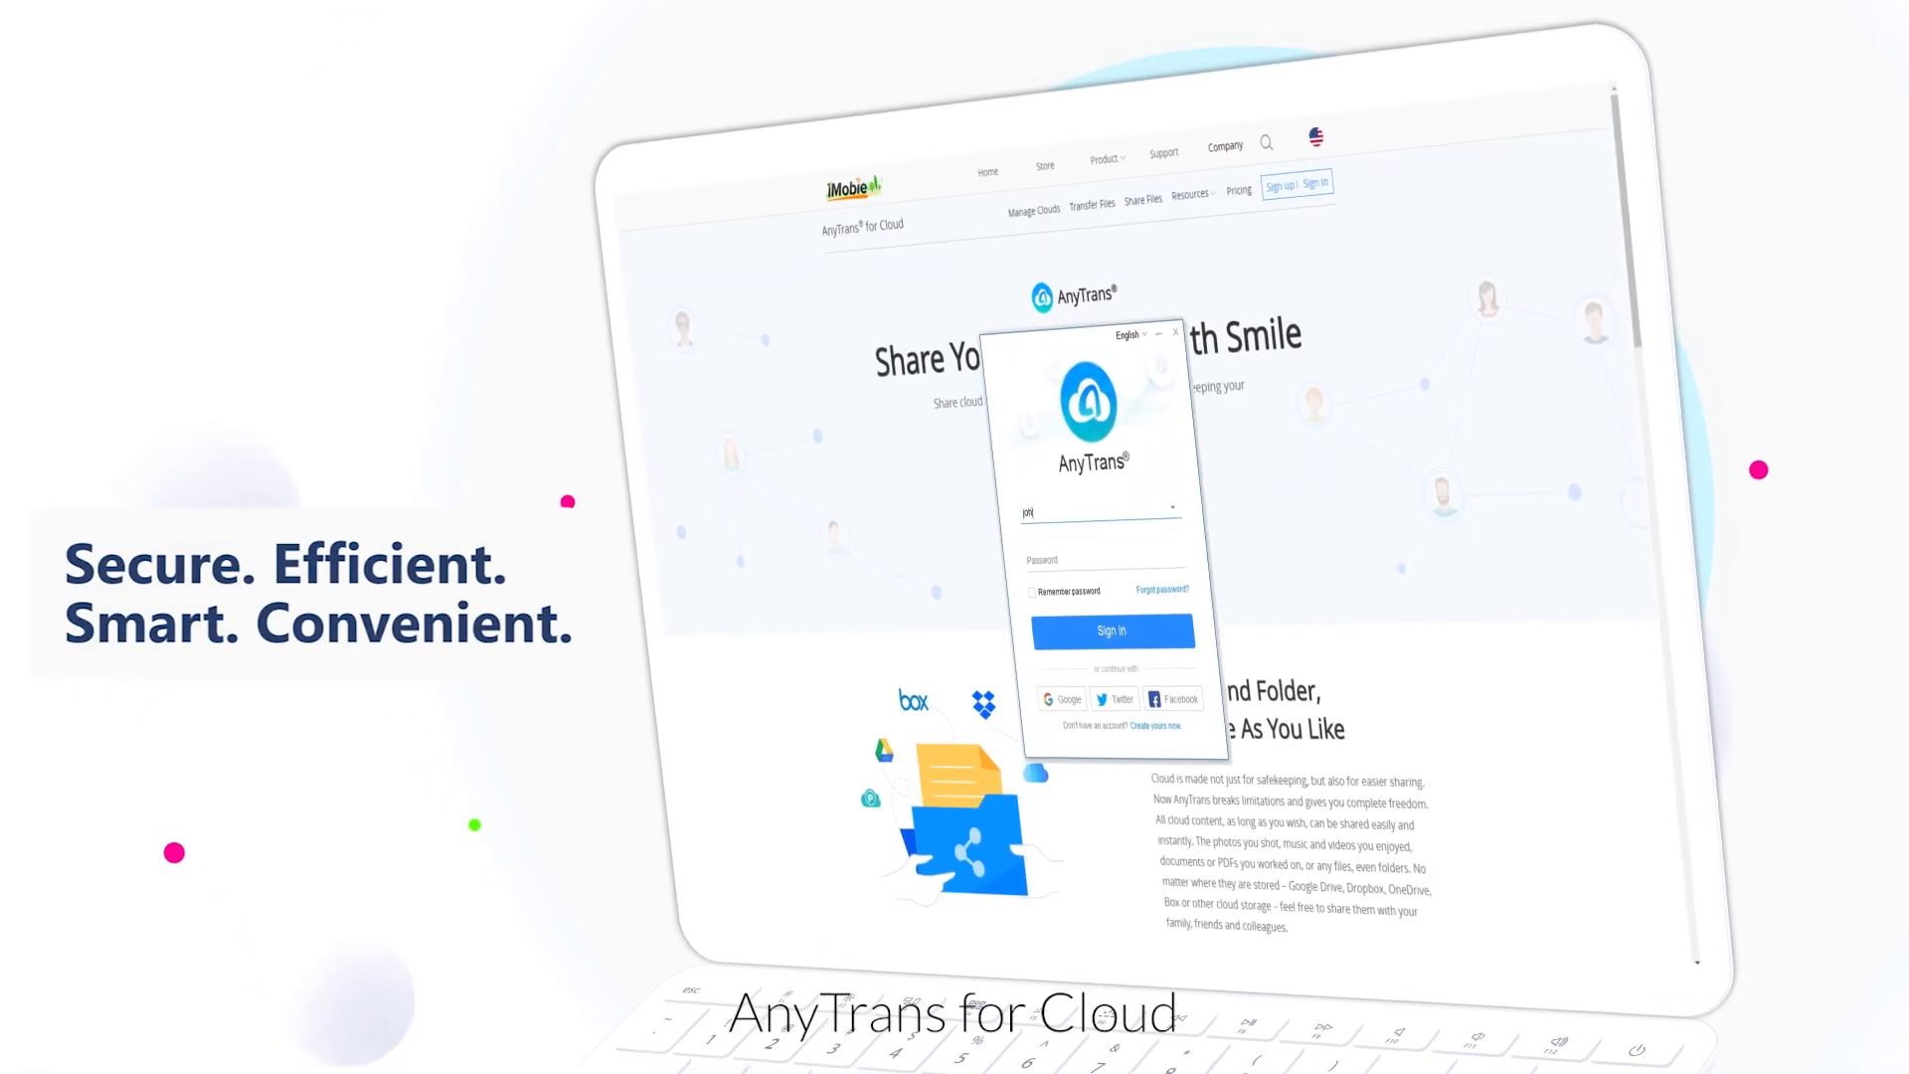
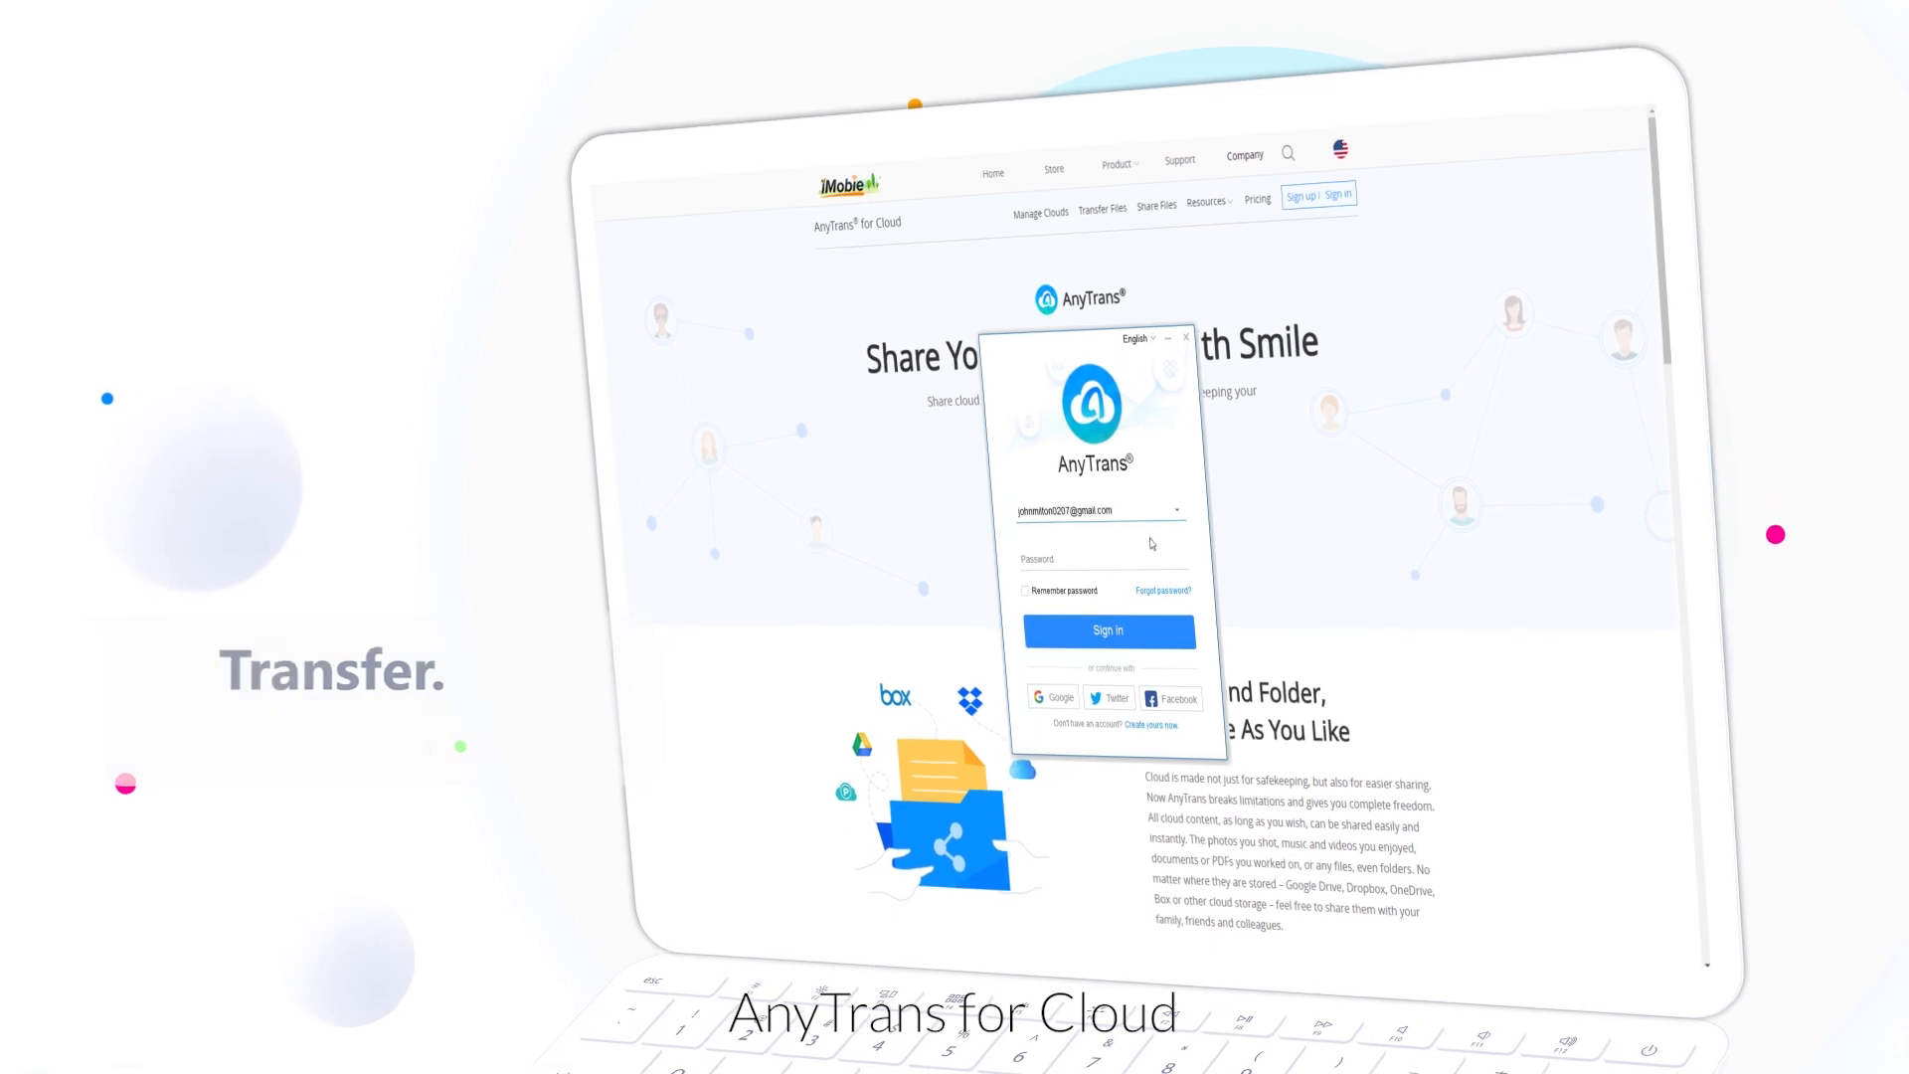
pyautogui.click(1108, 630)
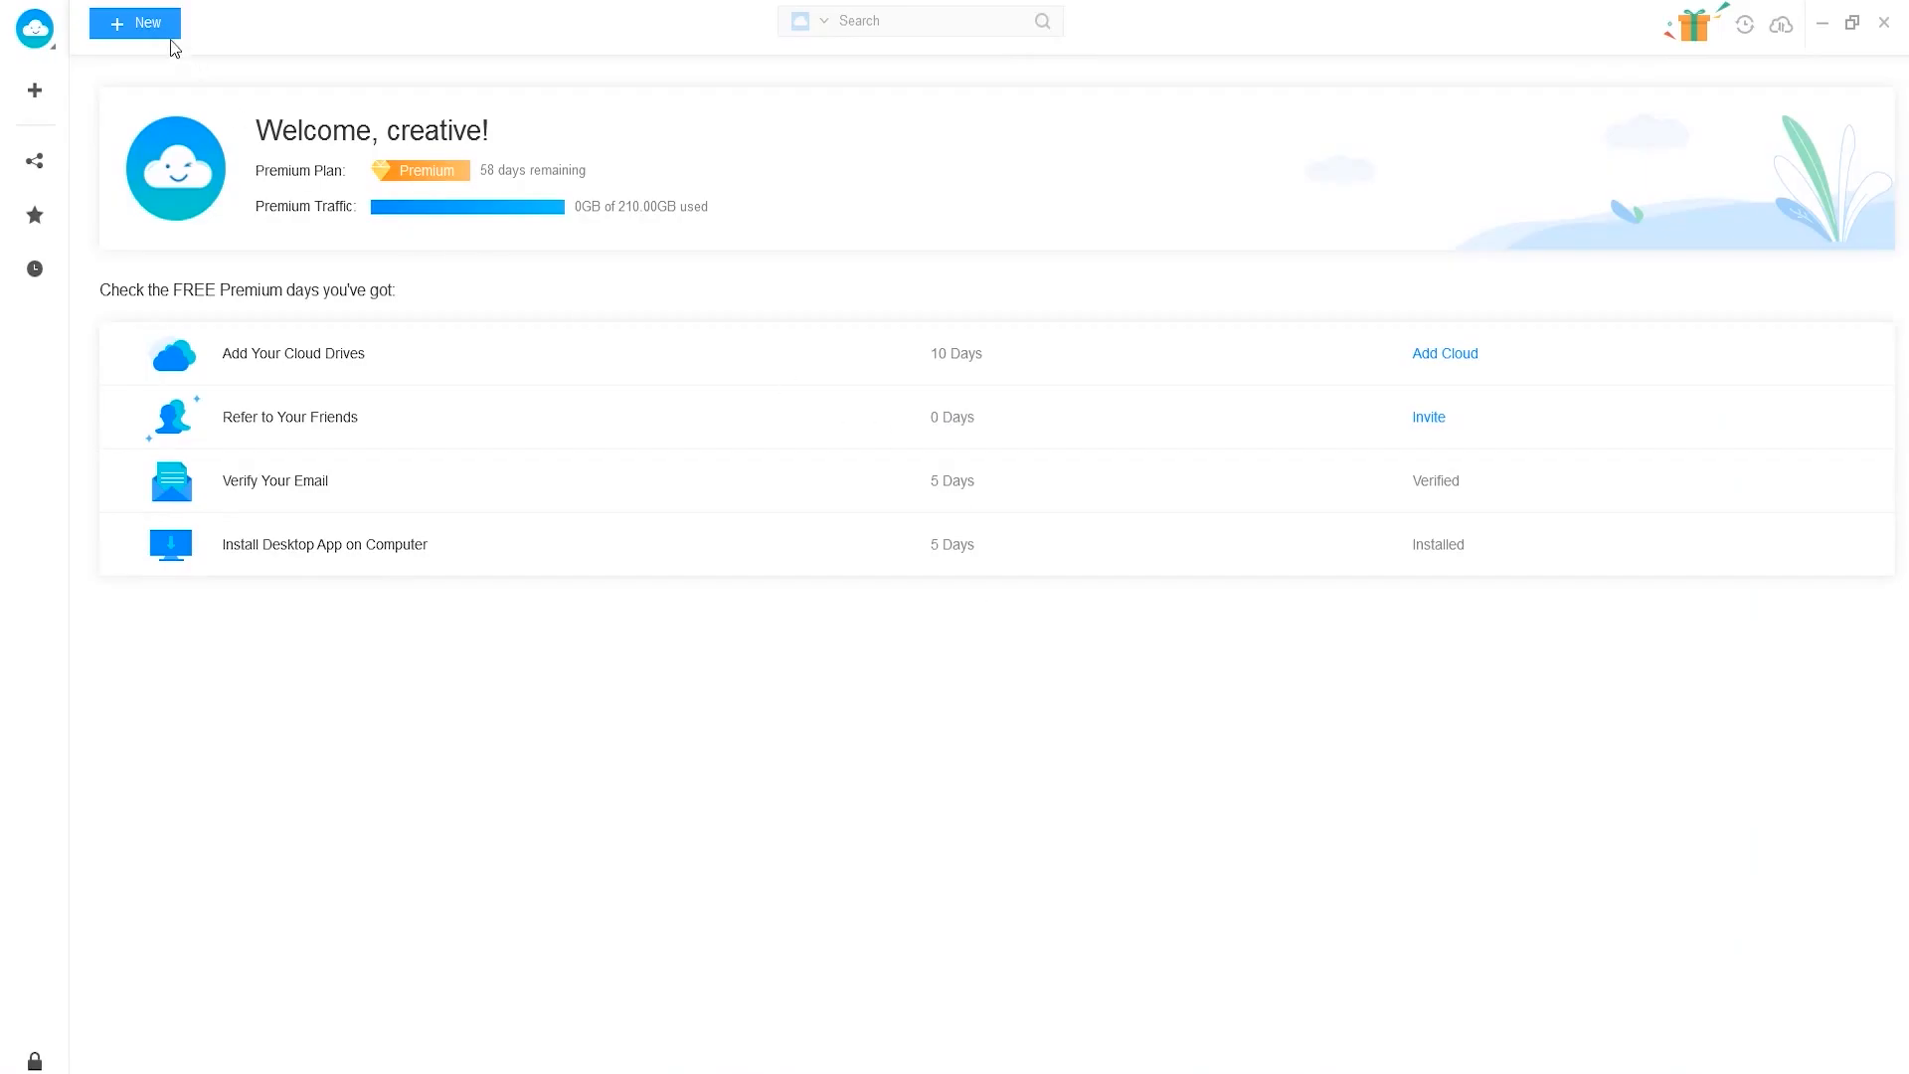
# Step: Add Google Drive as a new cloud and sign in with the verification code
pyautogui.click(34, 91)
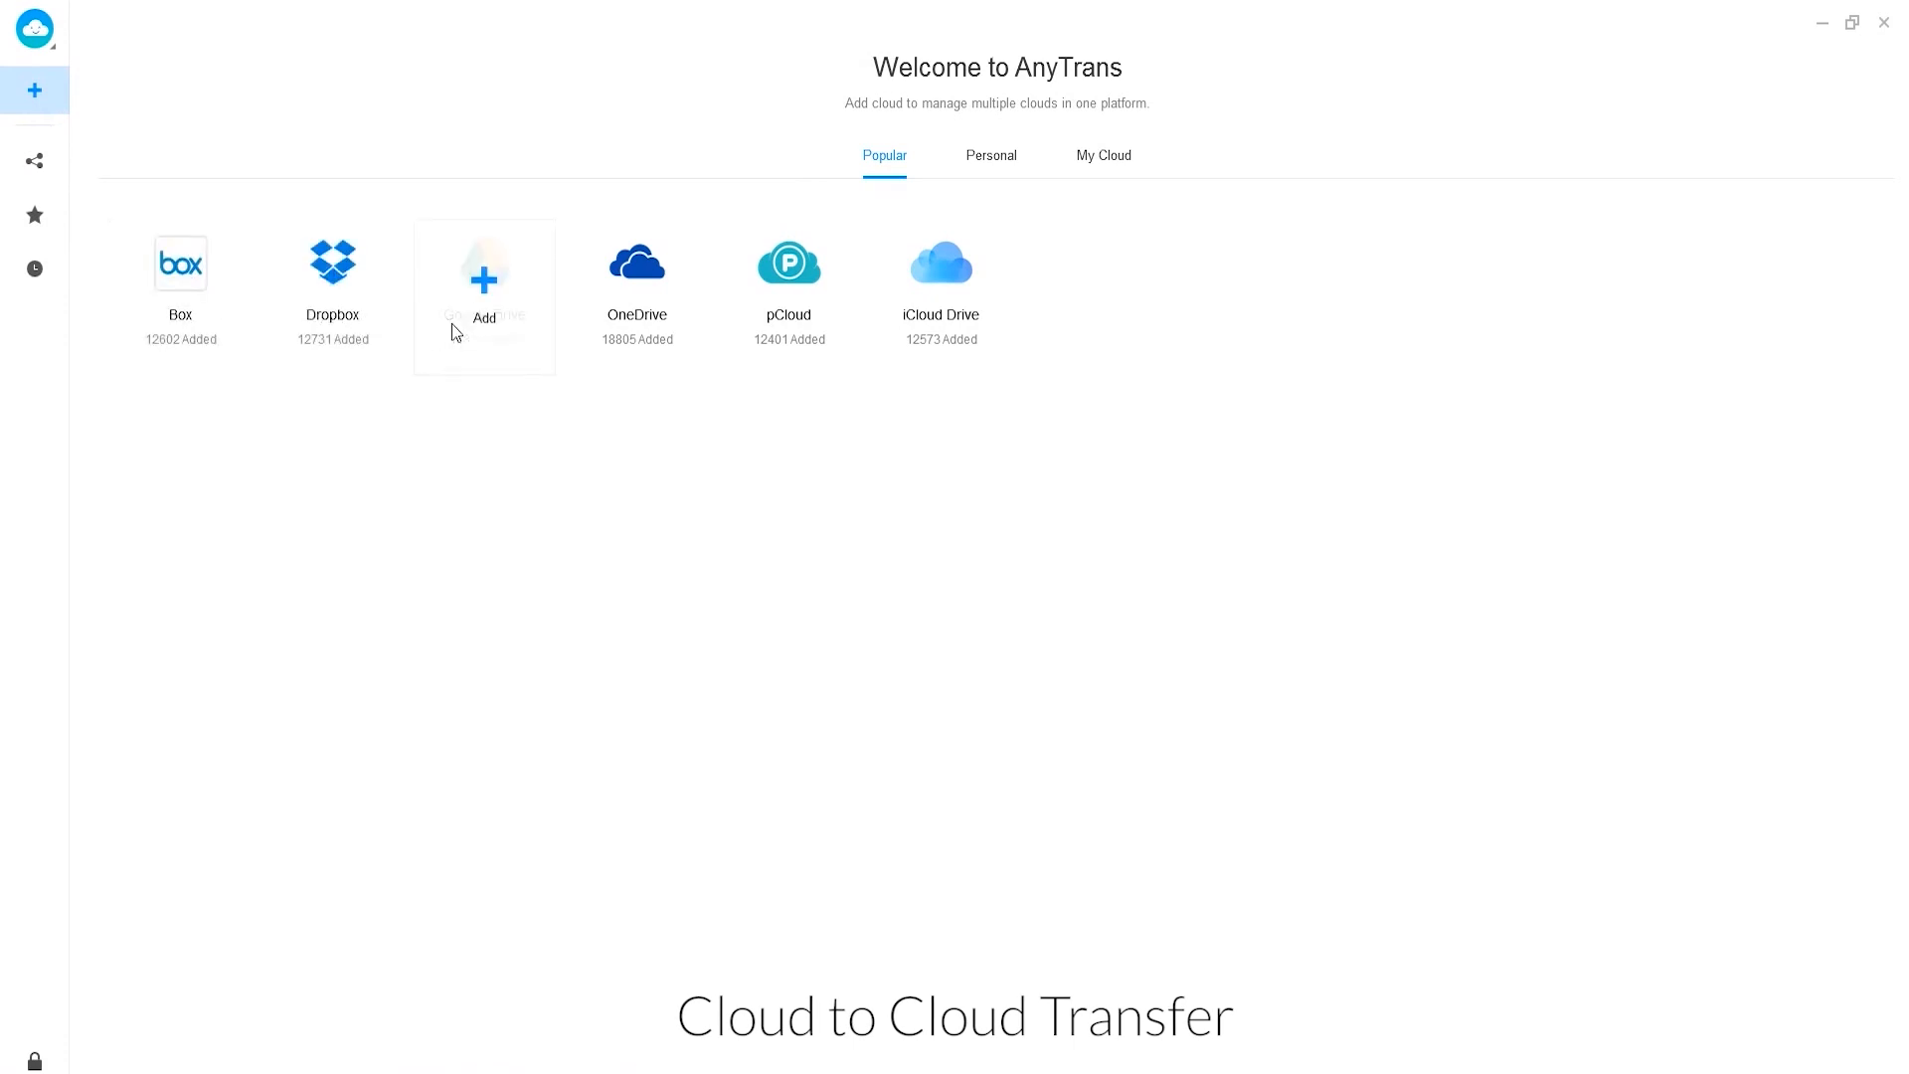
pyautogui.click(485, 274)
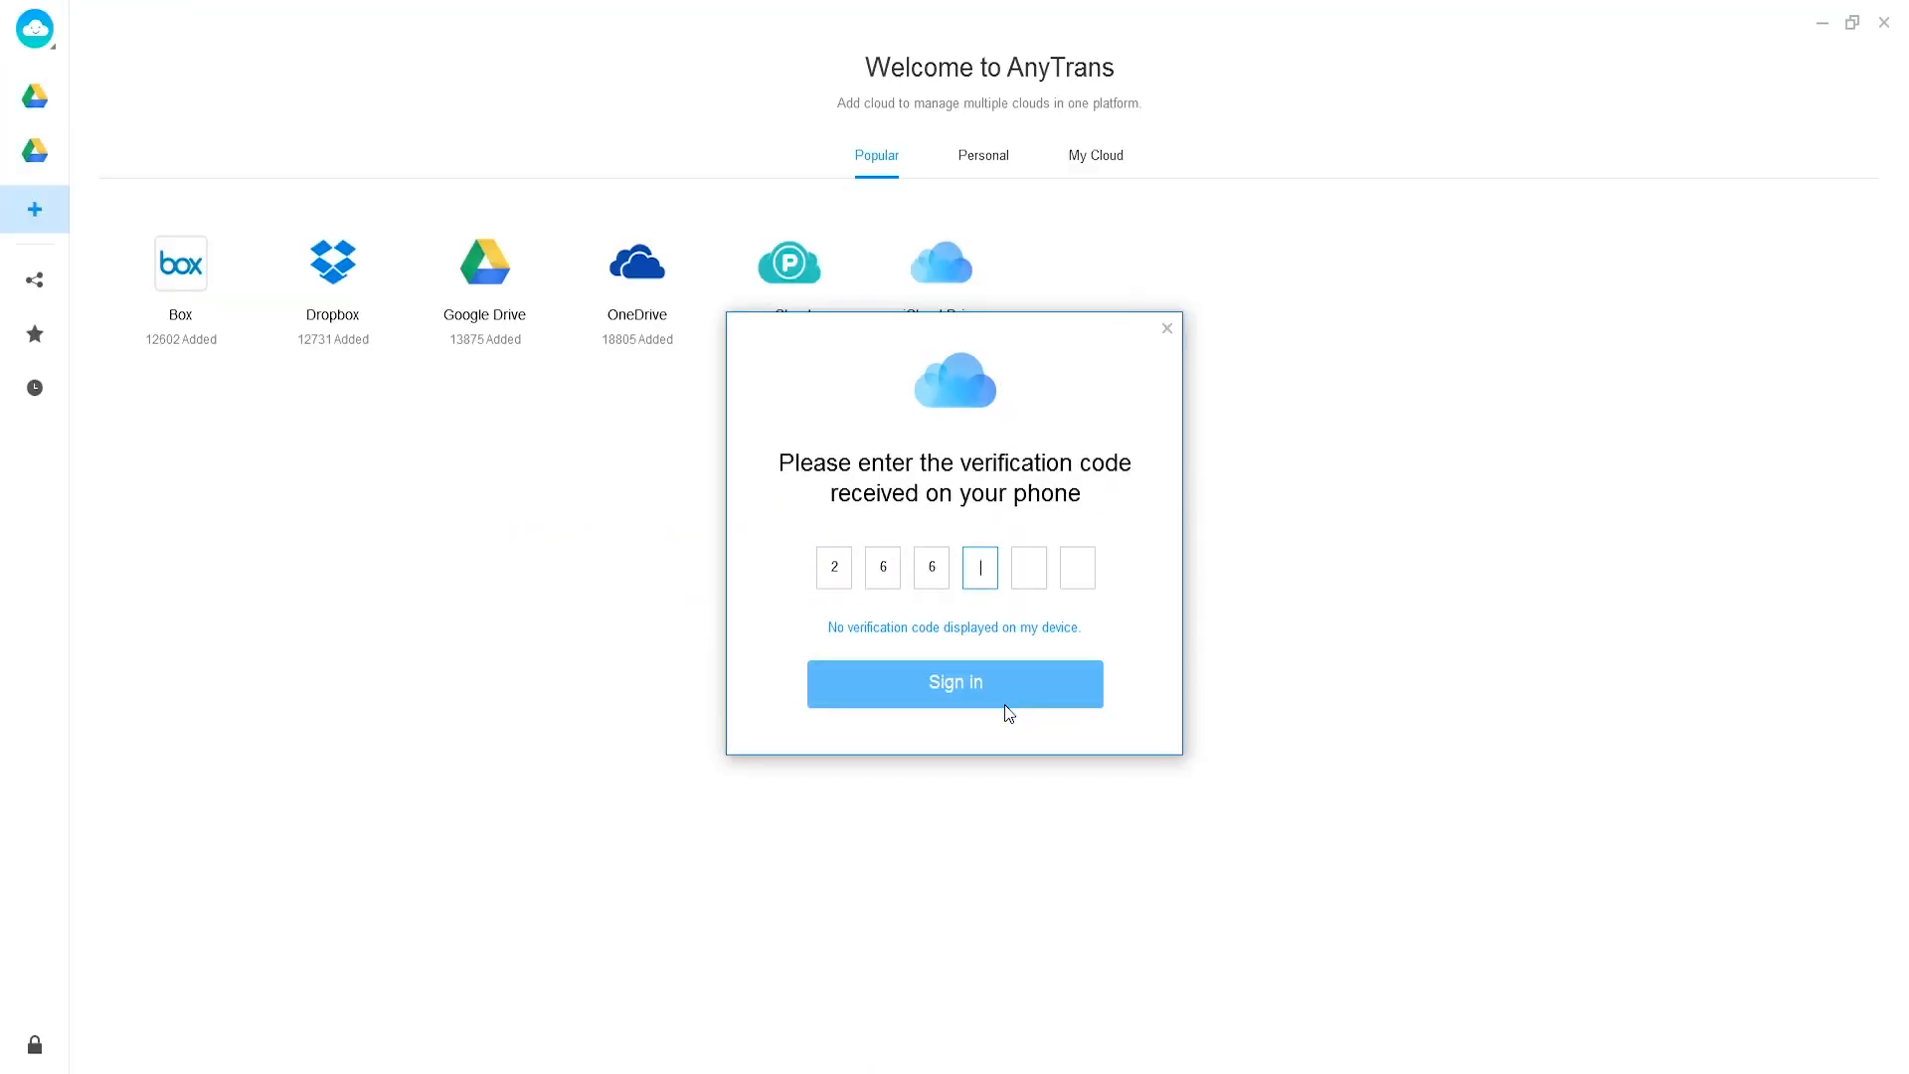
pyautogui.click(954, 683)
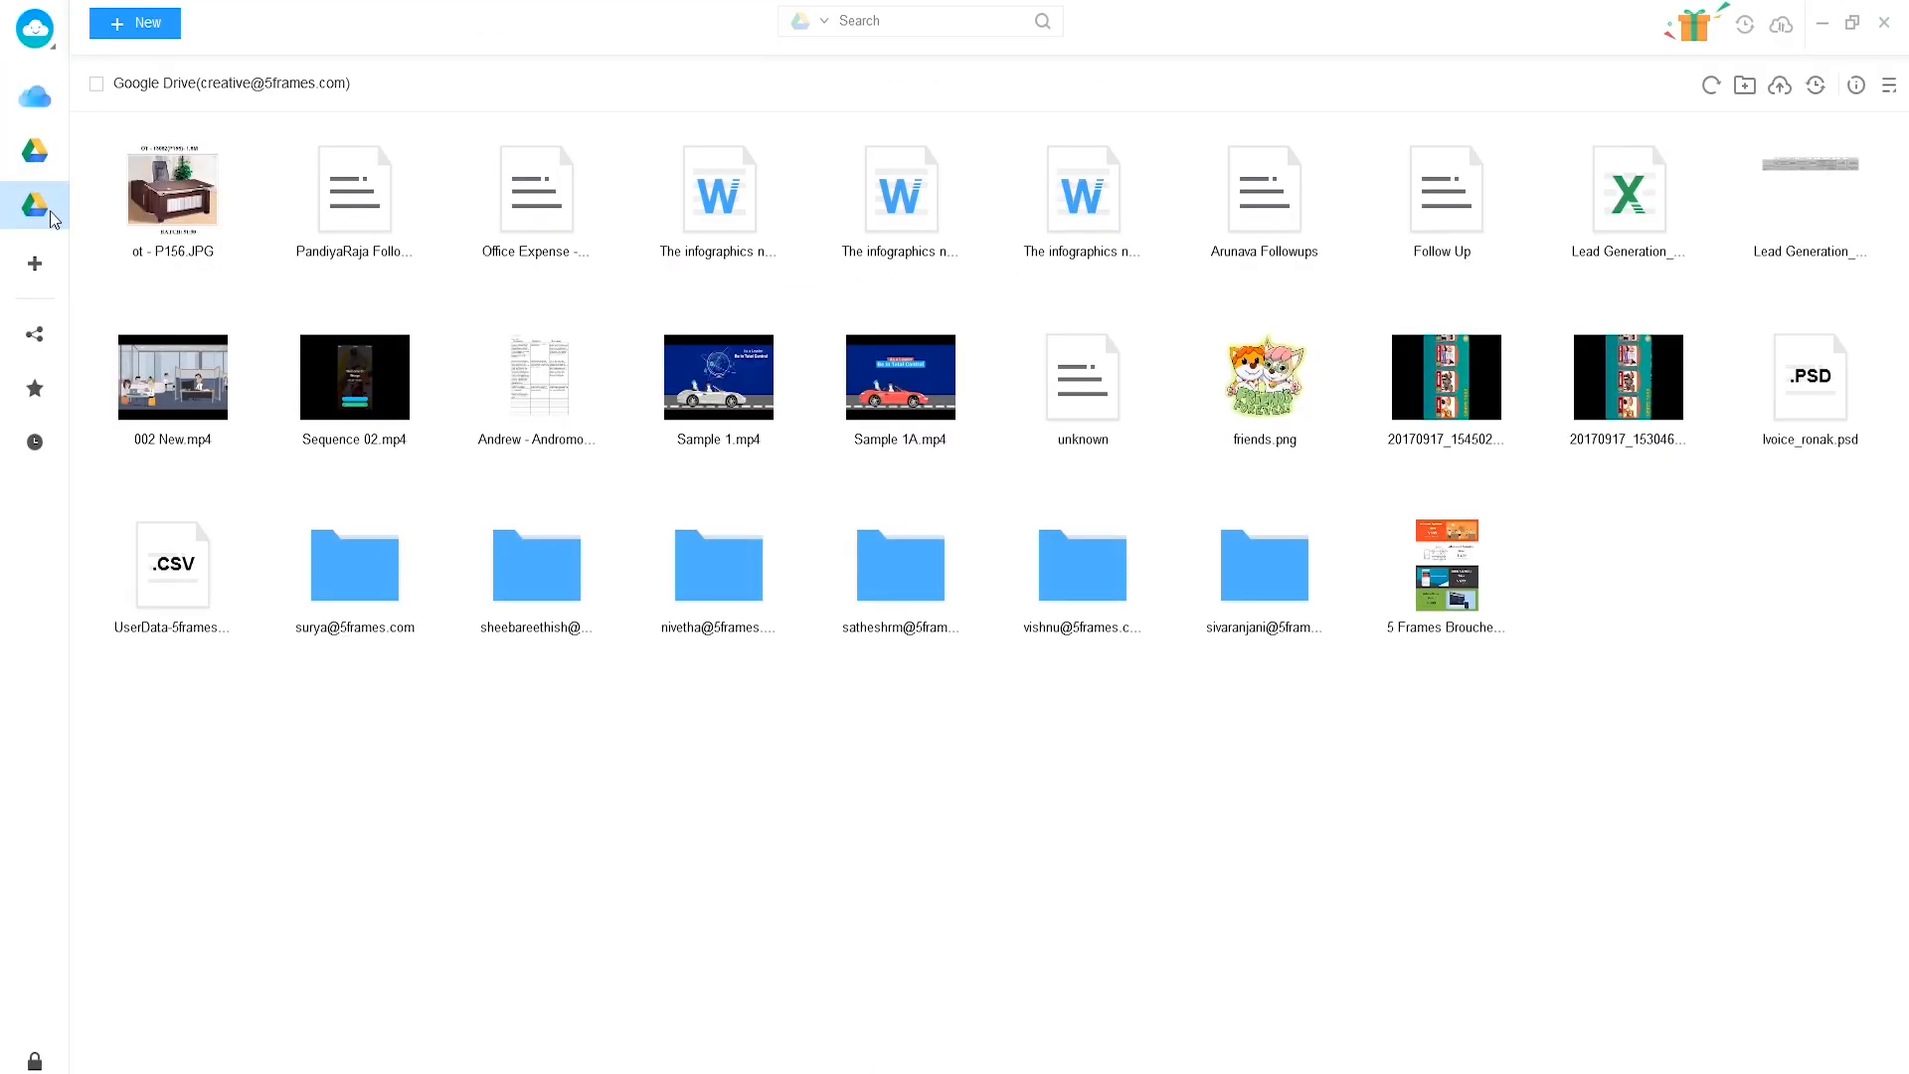
# Step: Create a sync task from Dropbox with Google Drive as the target
pyautogui.click(33, 262)
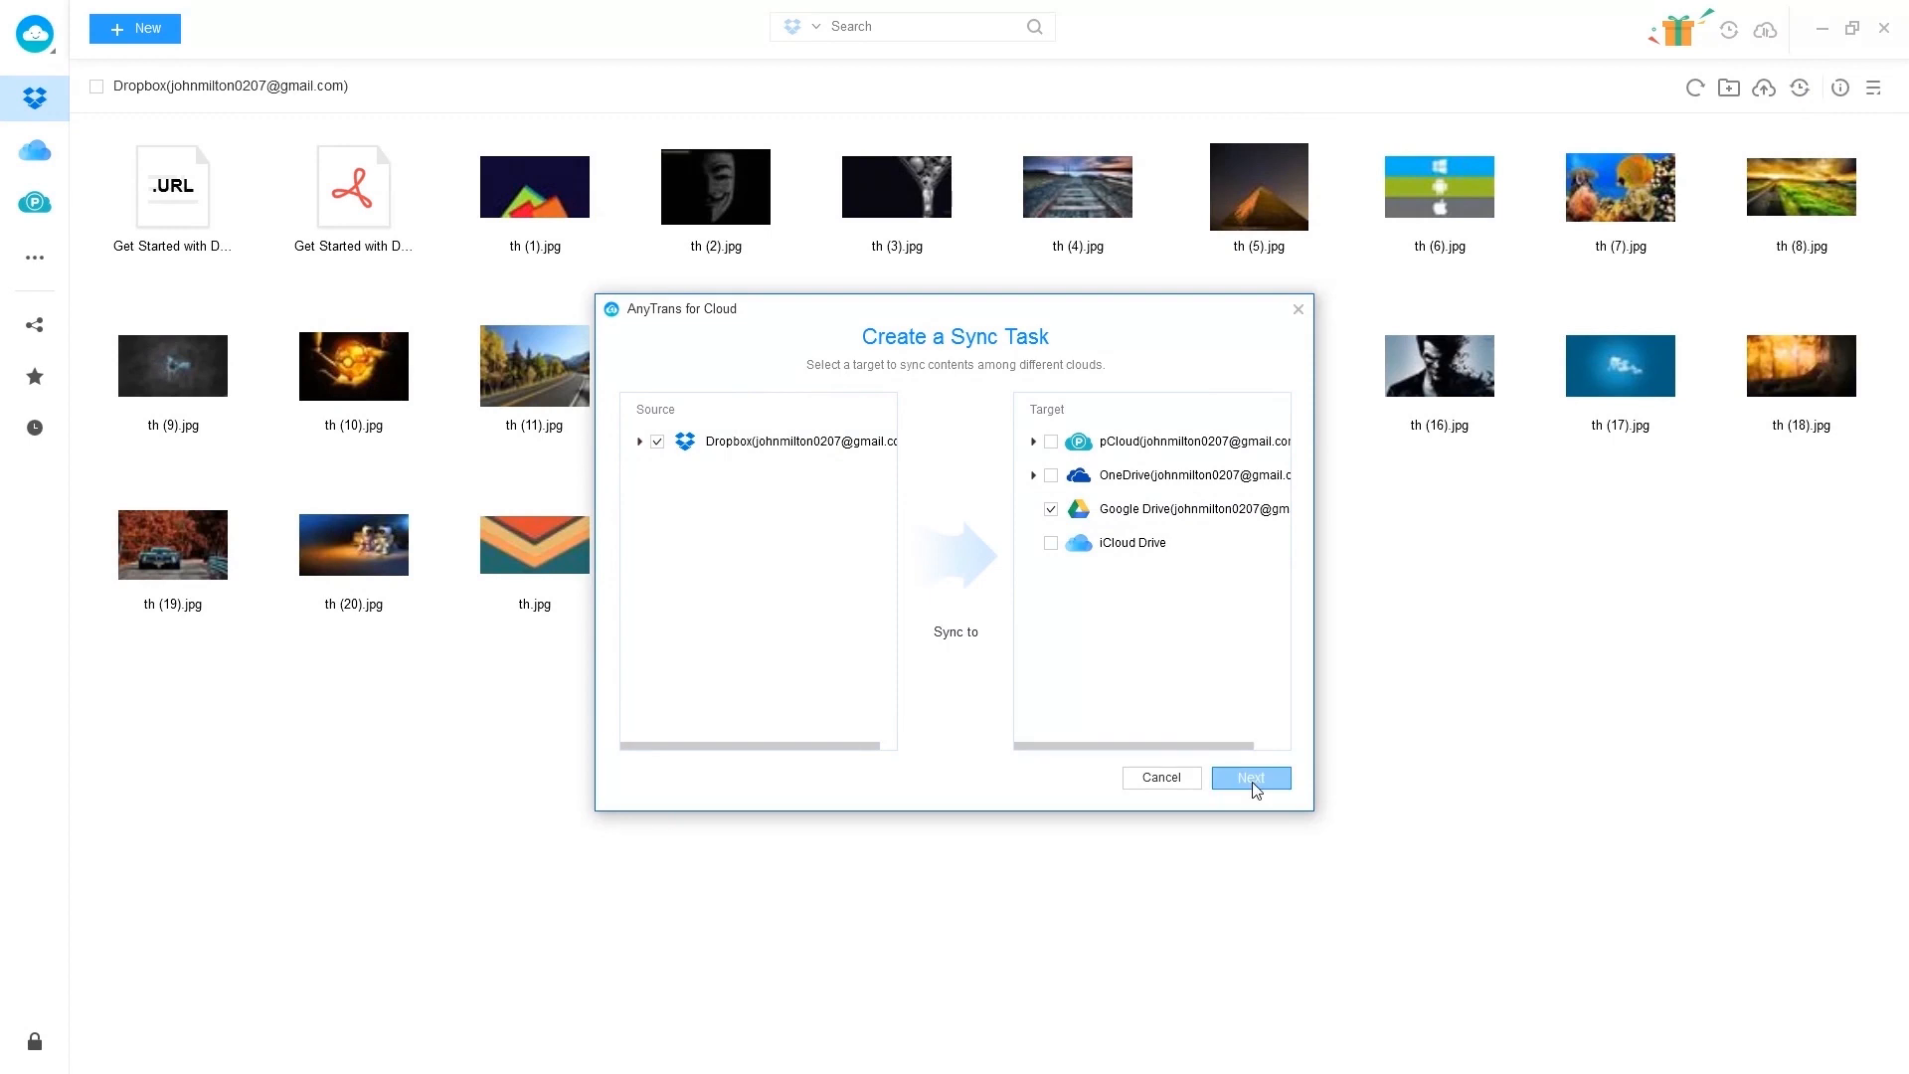
pyautogui.click(1250, 777)
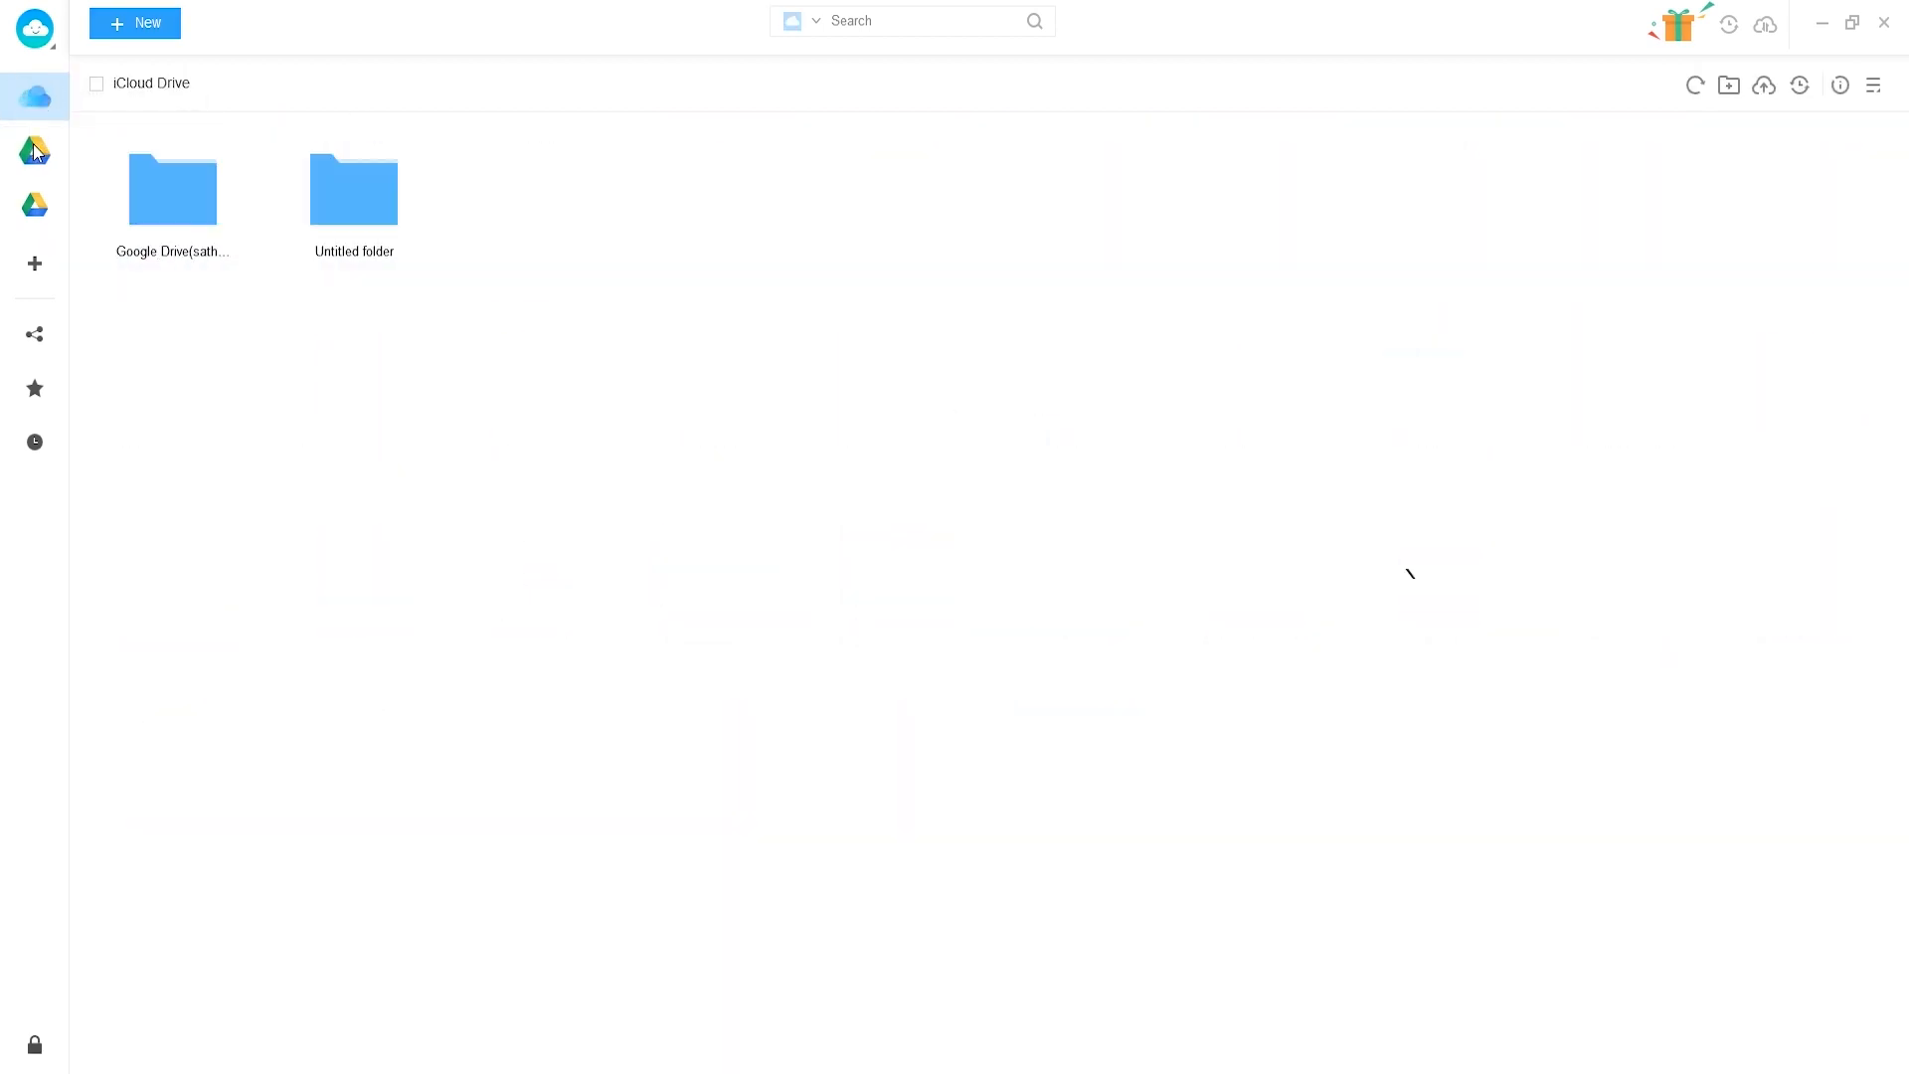
# Step: Open Google Drive and set the search filter to All Clouds
pyautogui.click(34, 151)
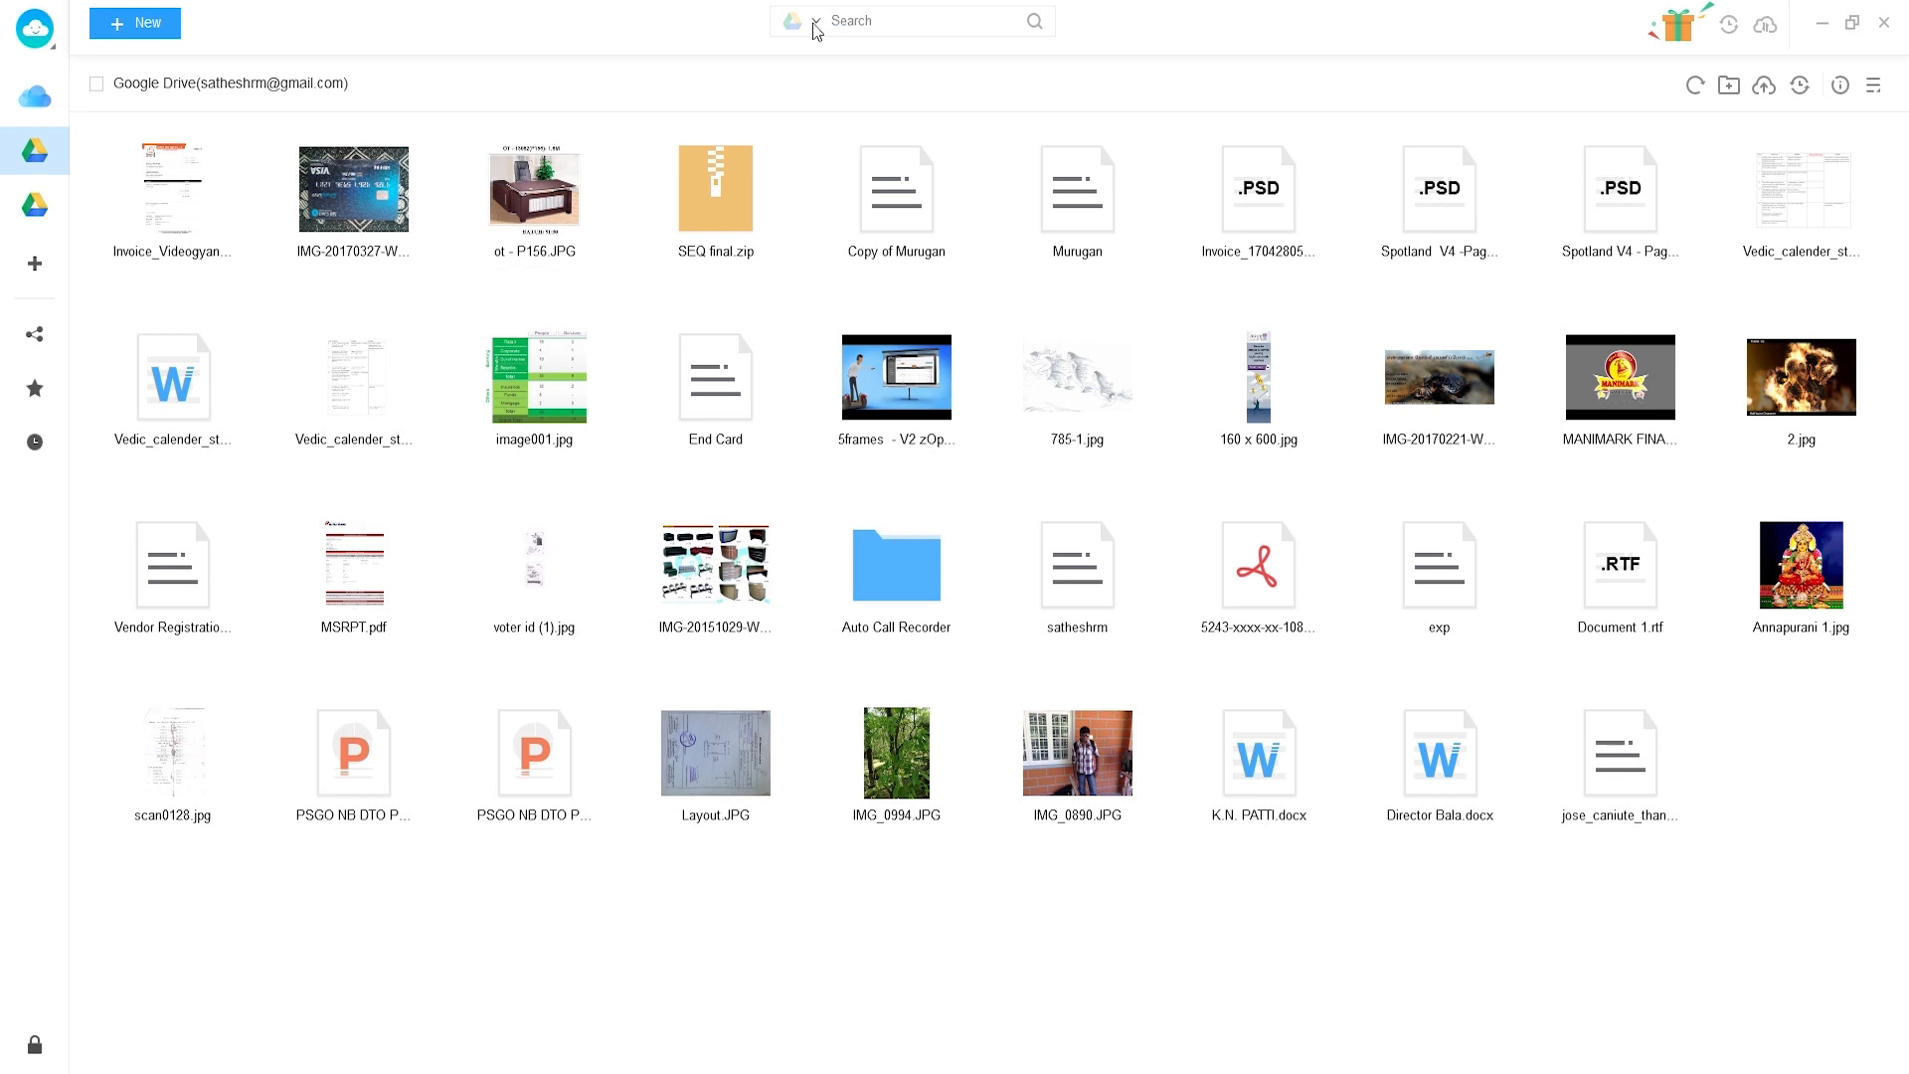
pyautogui.click(816, 21)
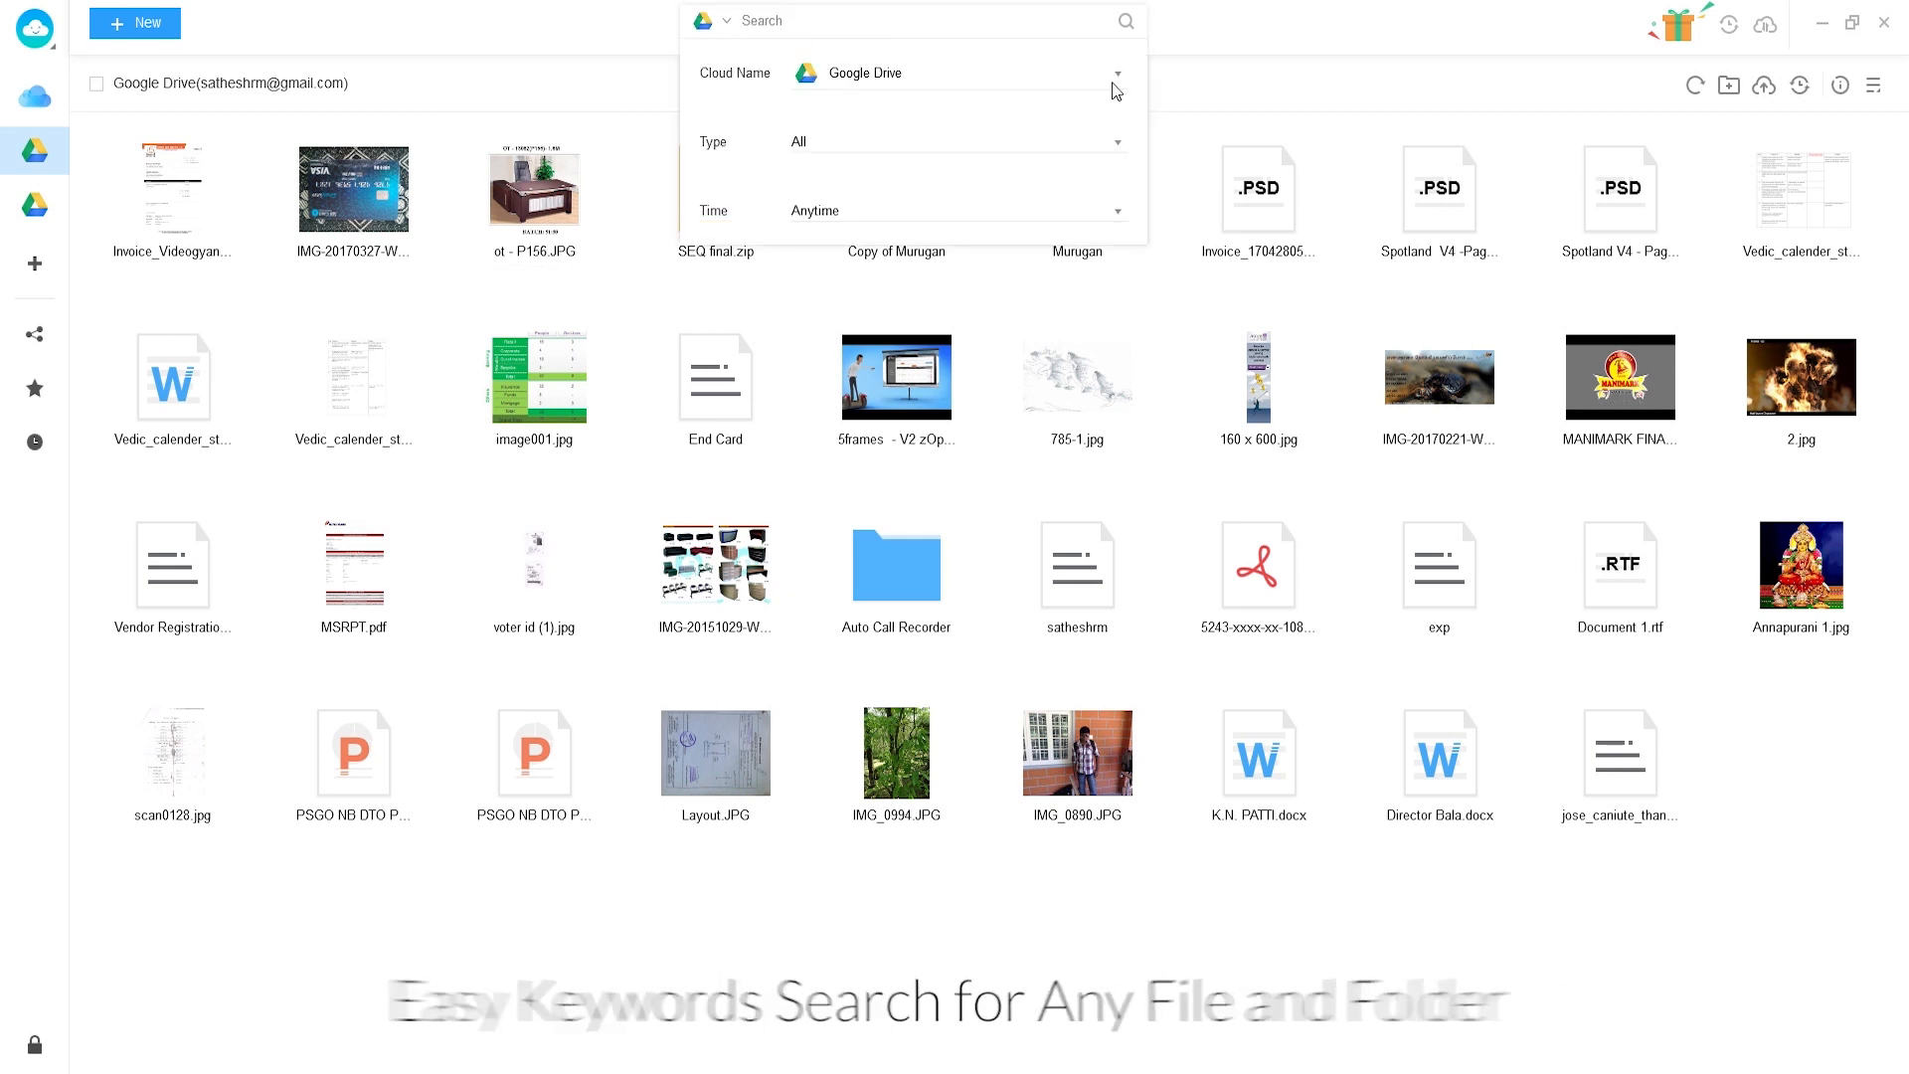
pyautogui.click(1117, 73)
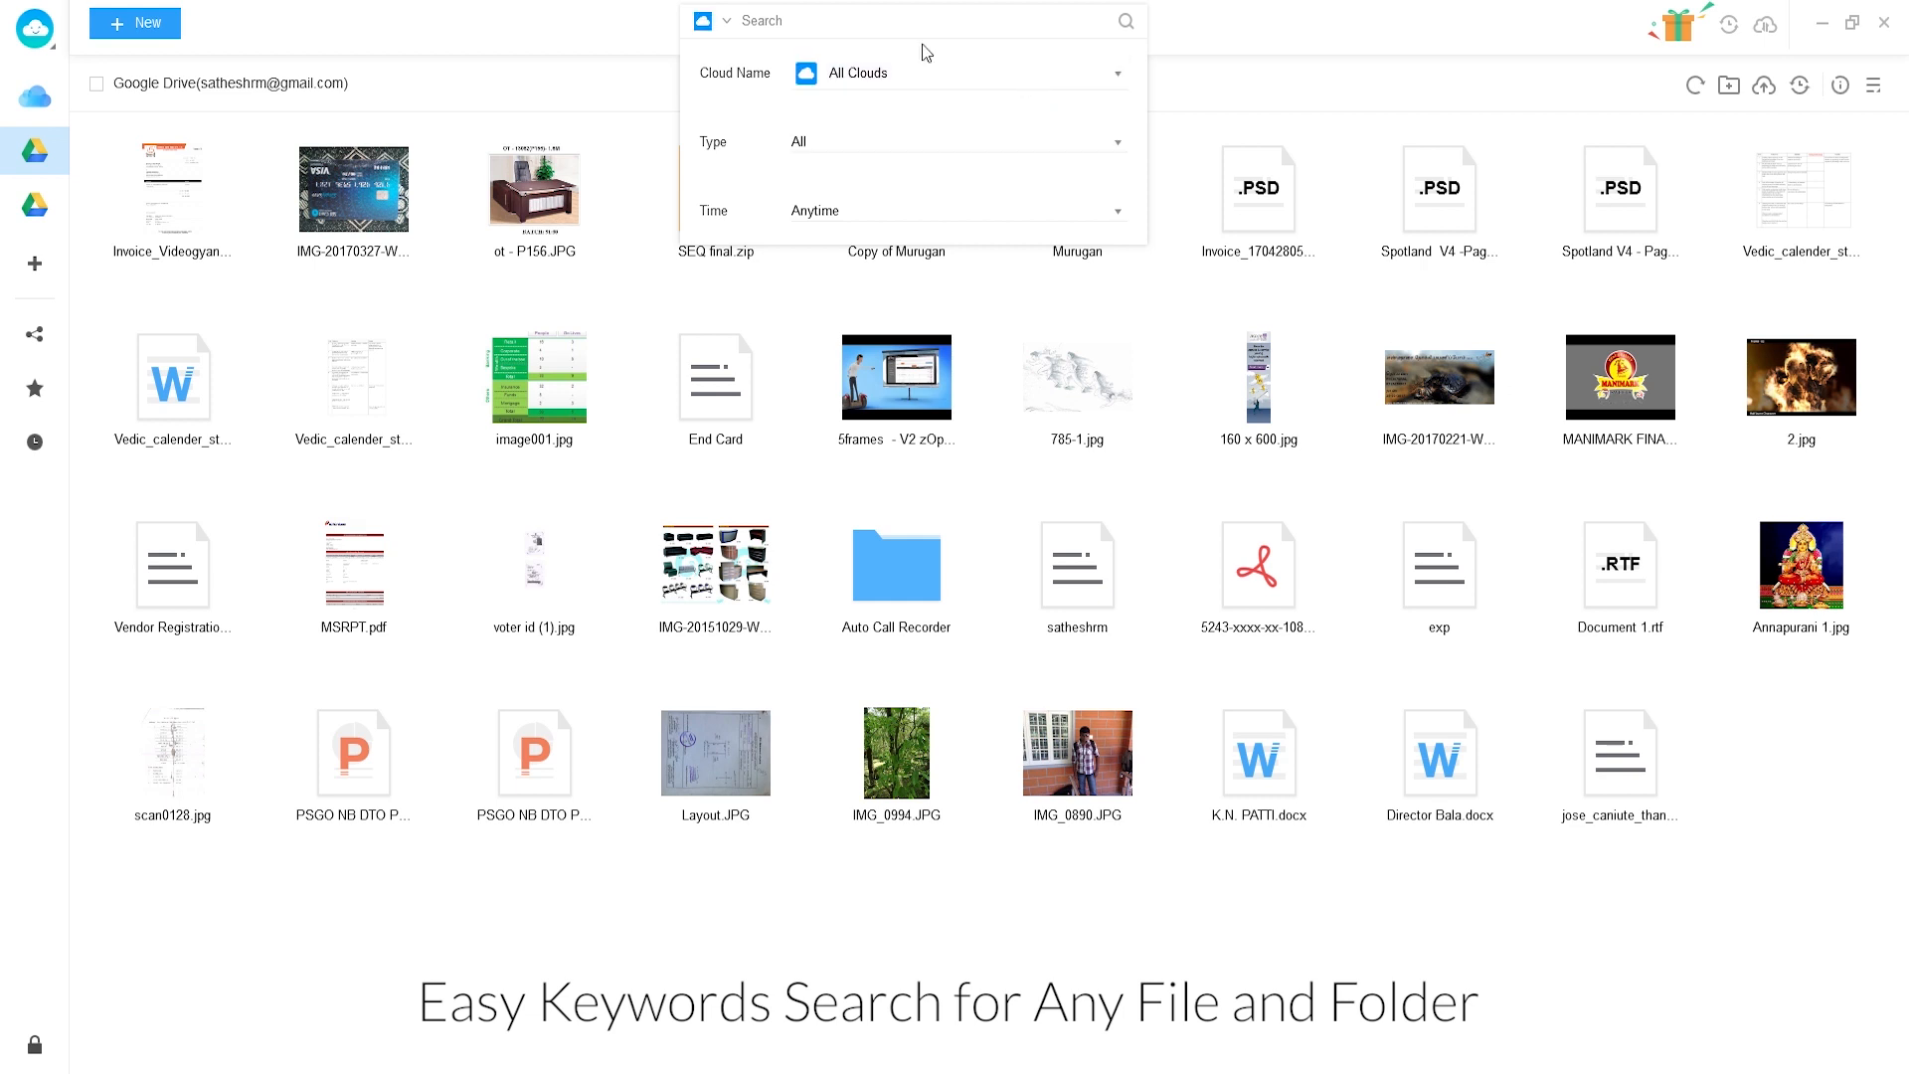
# Step: Search all clouds for 'friends' and select the friends.png result
pyautogui.write('friends')
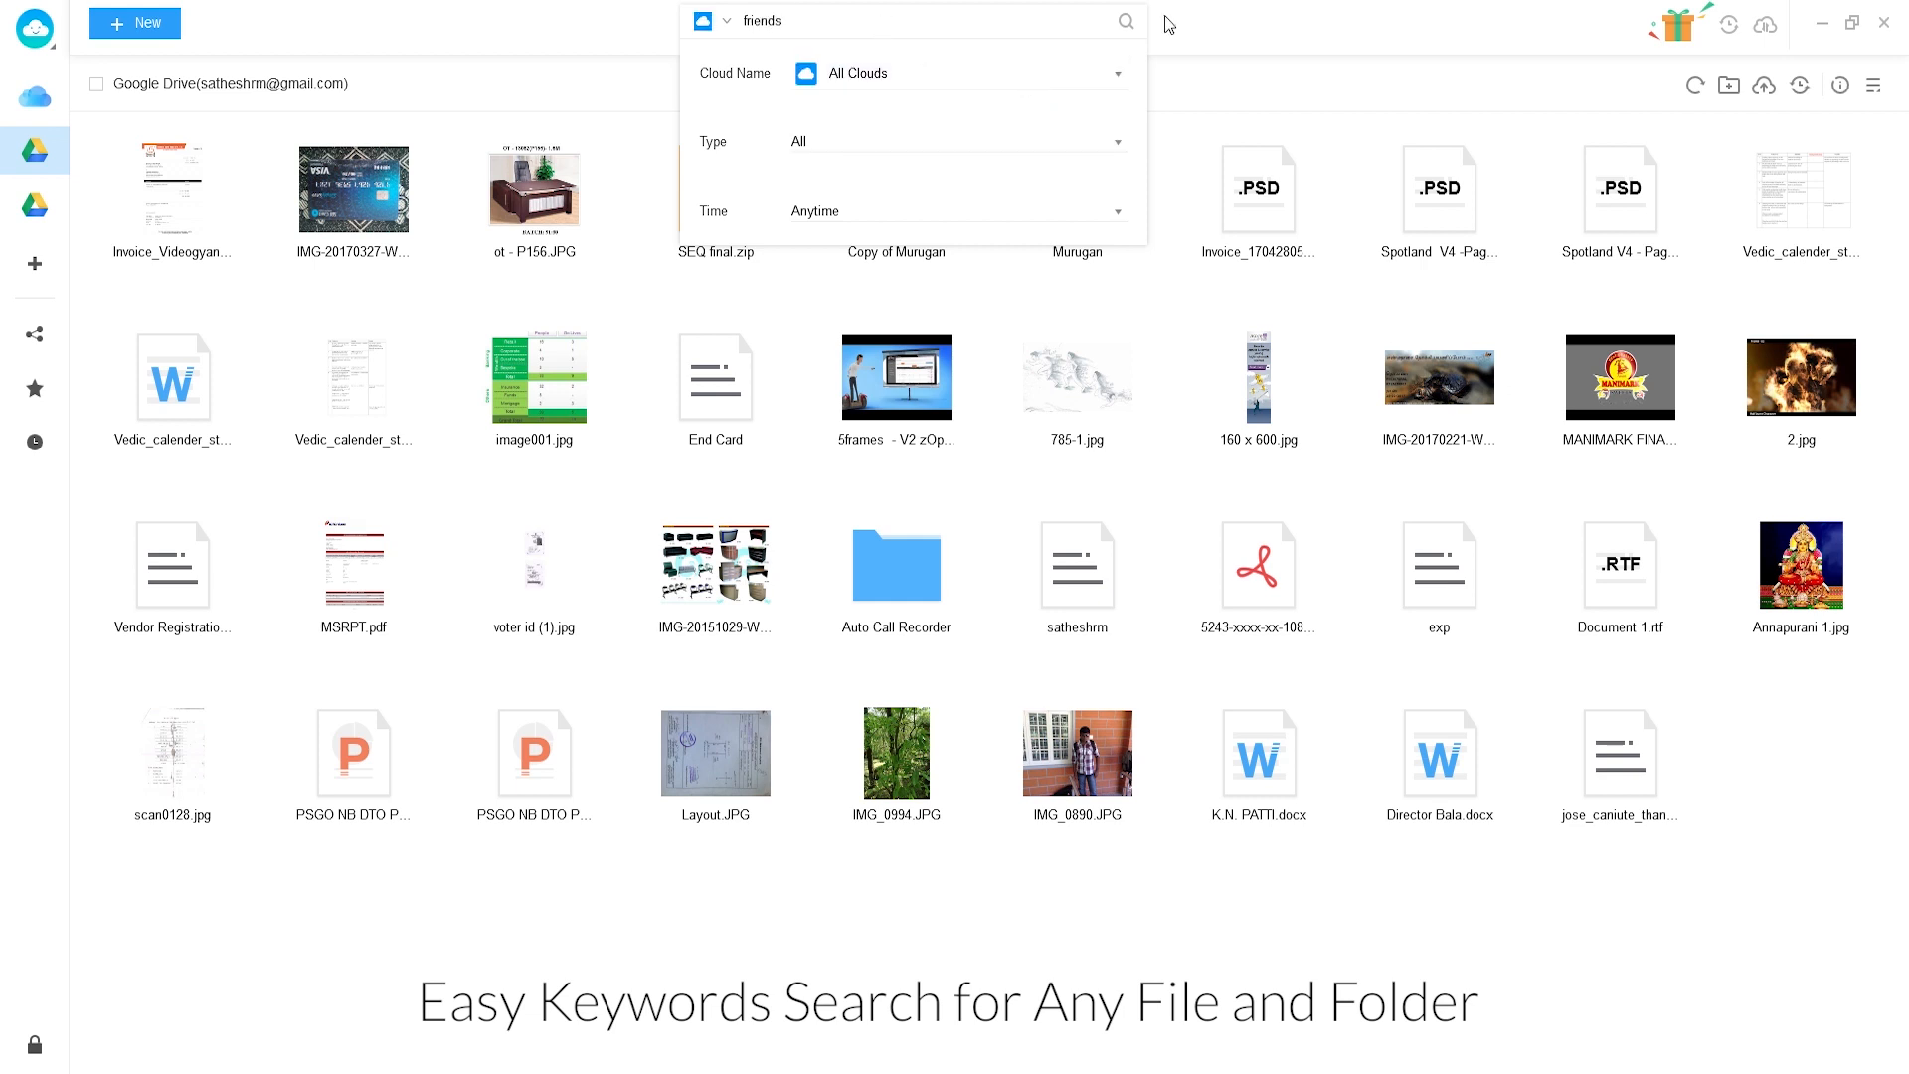
pyautogui.click(1125, 20)
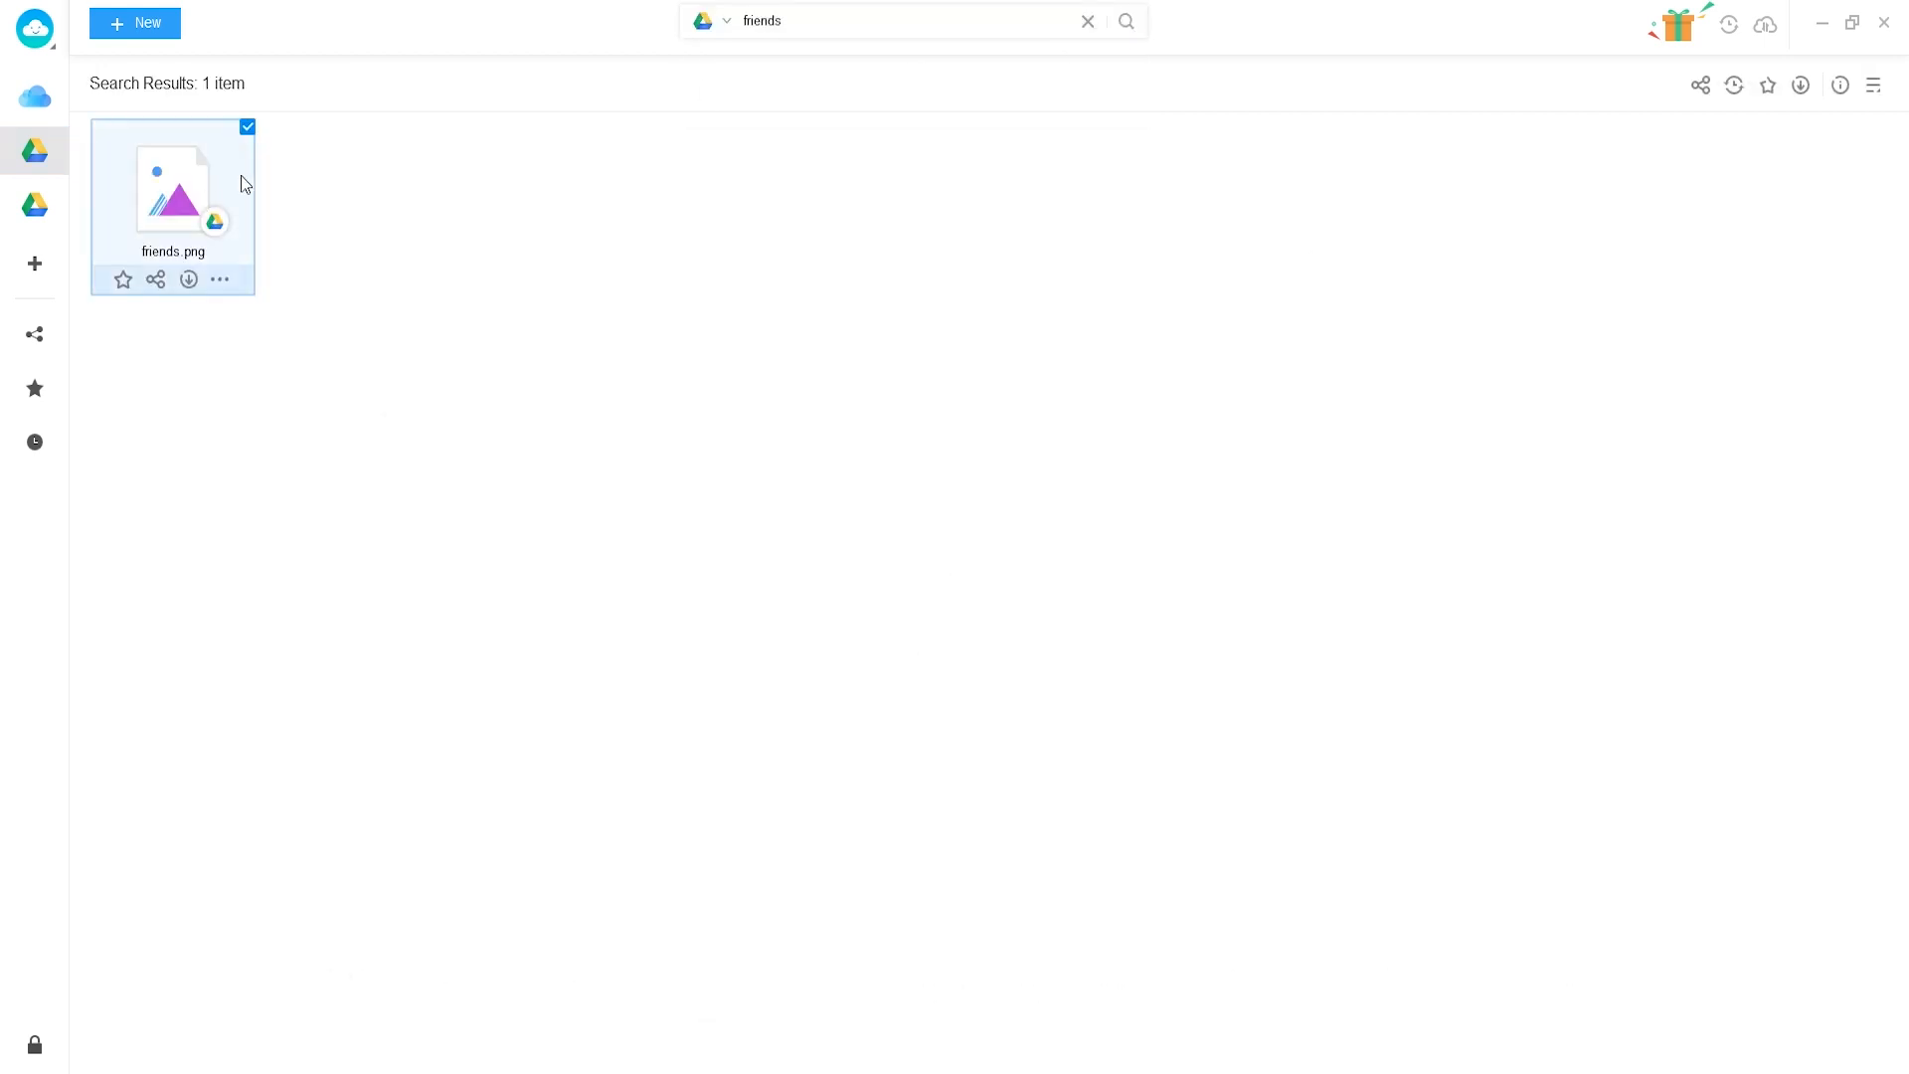
pyautogui.click(1087, 20)
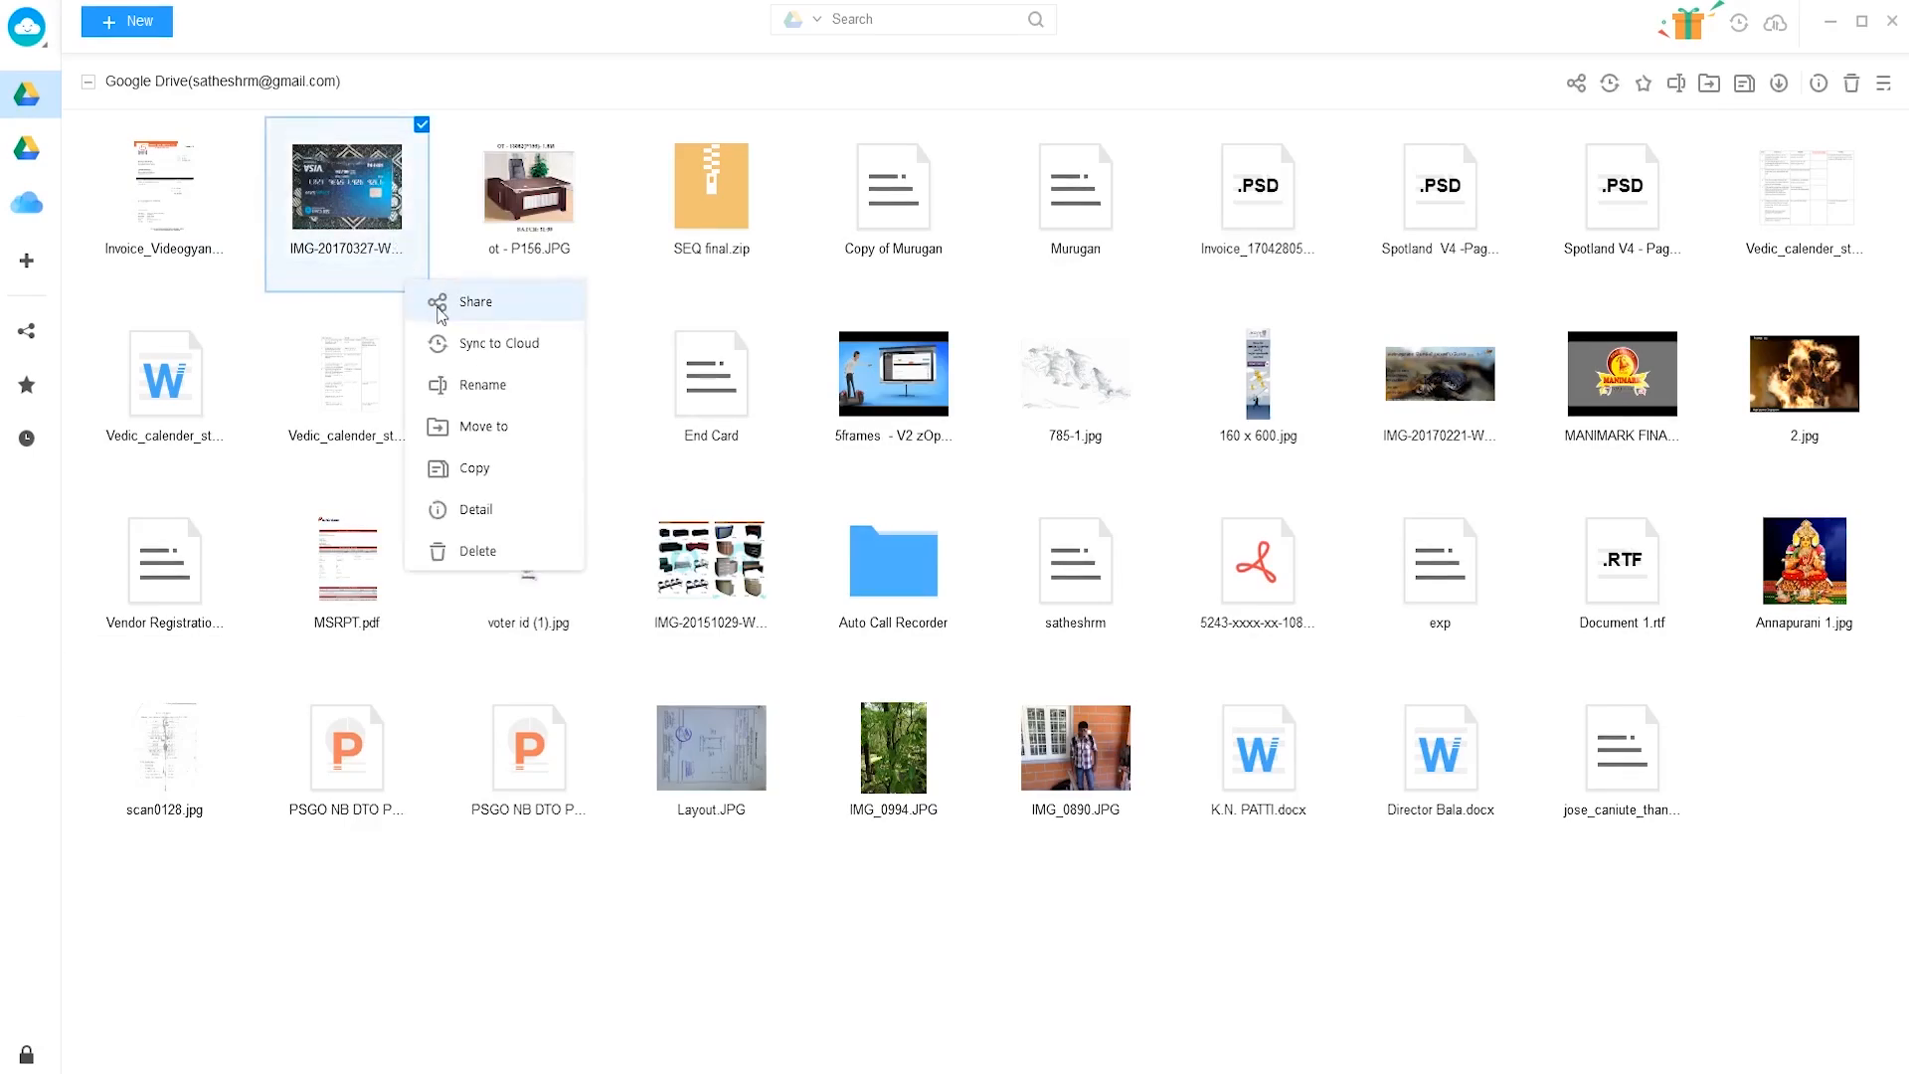
# Step: Share IMG-20170327-WA0011.jpg by emailing an invite to yourname@do
pyautogui.click(475, 301)
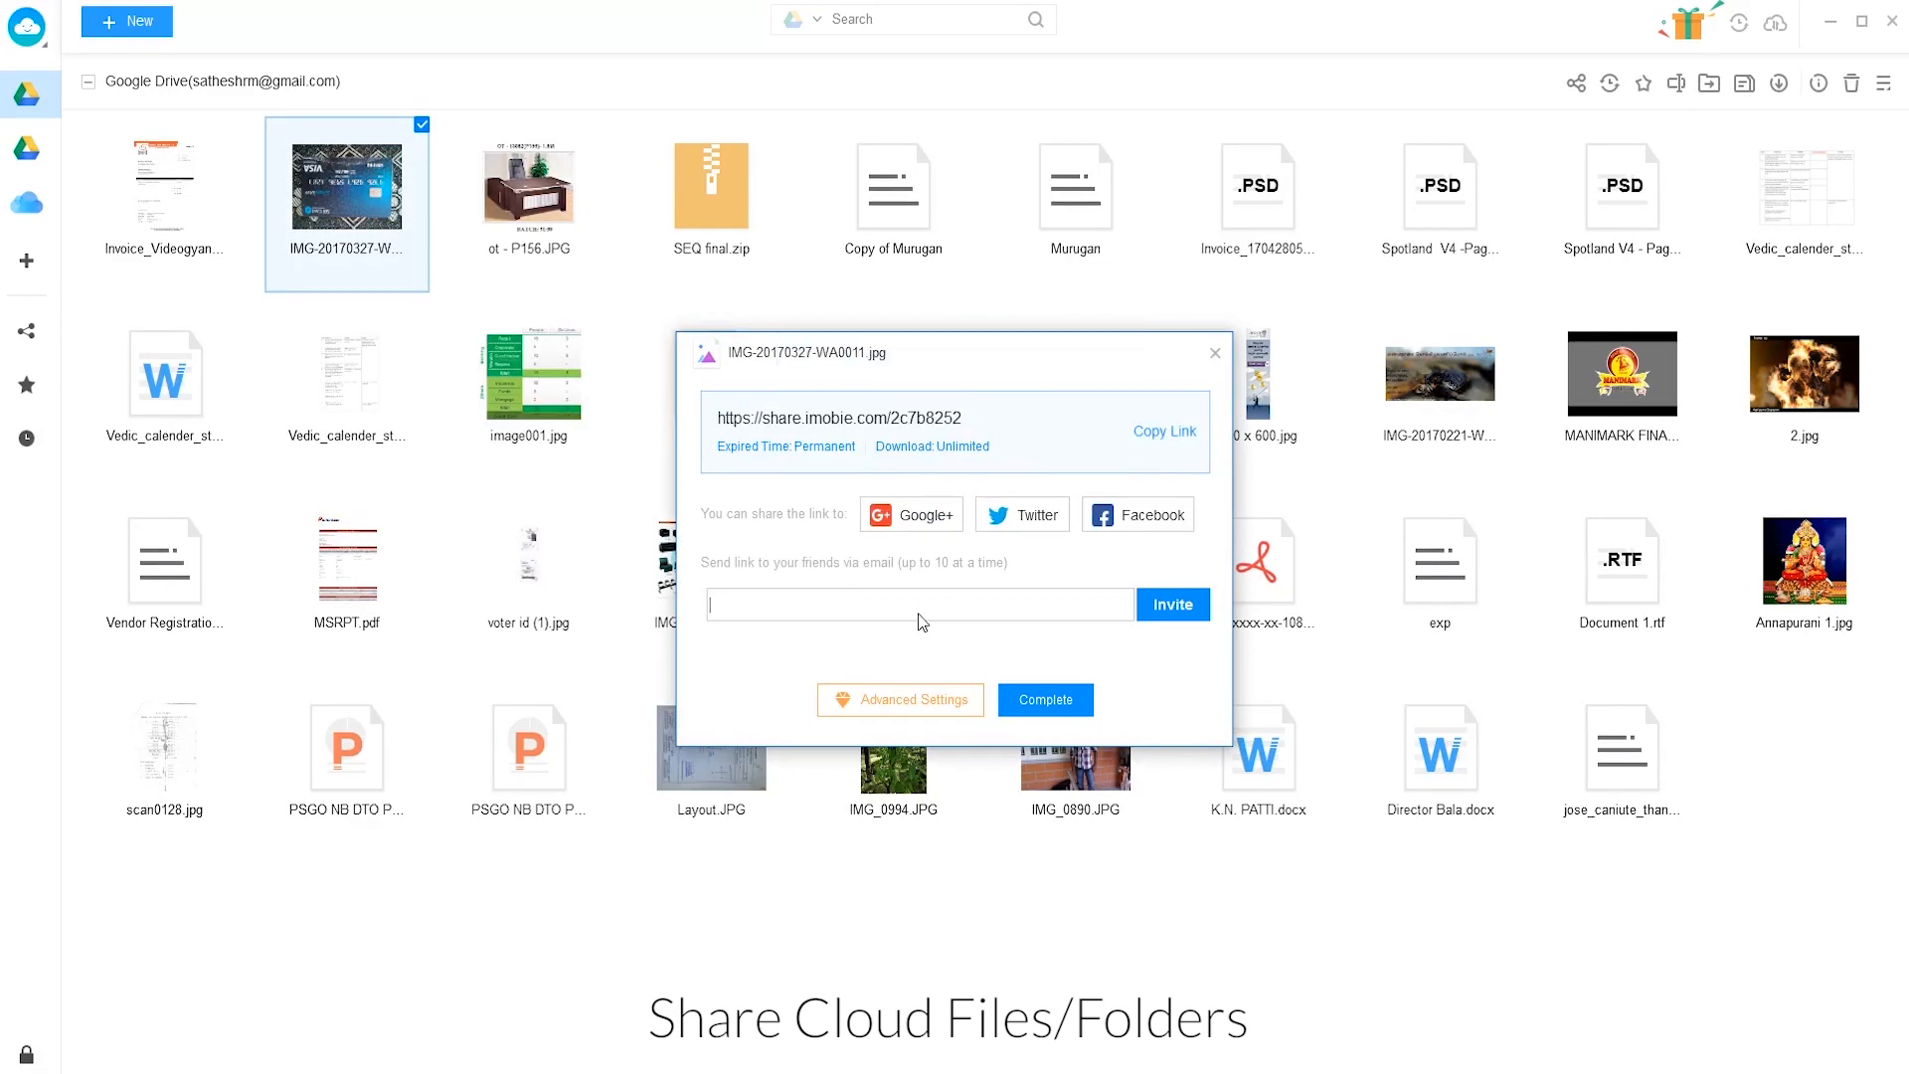
pyautogui.write('yourname@do')
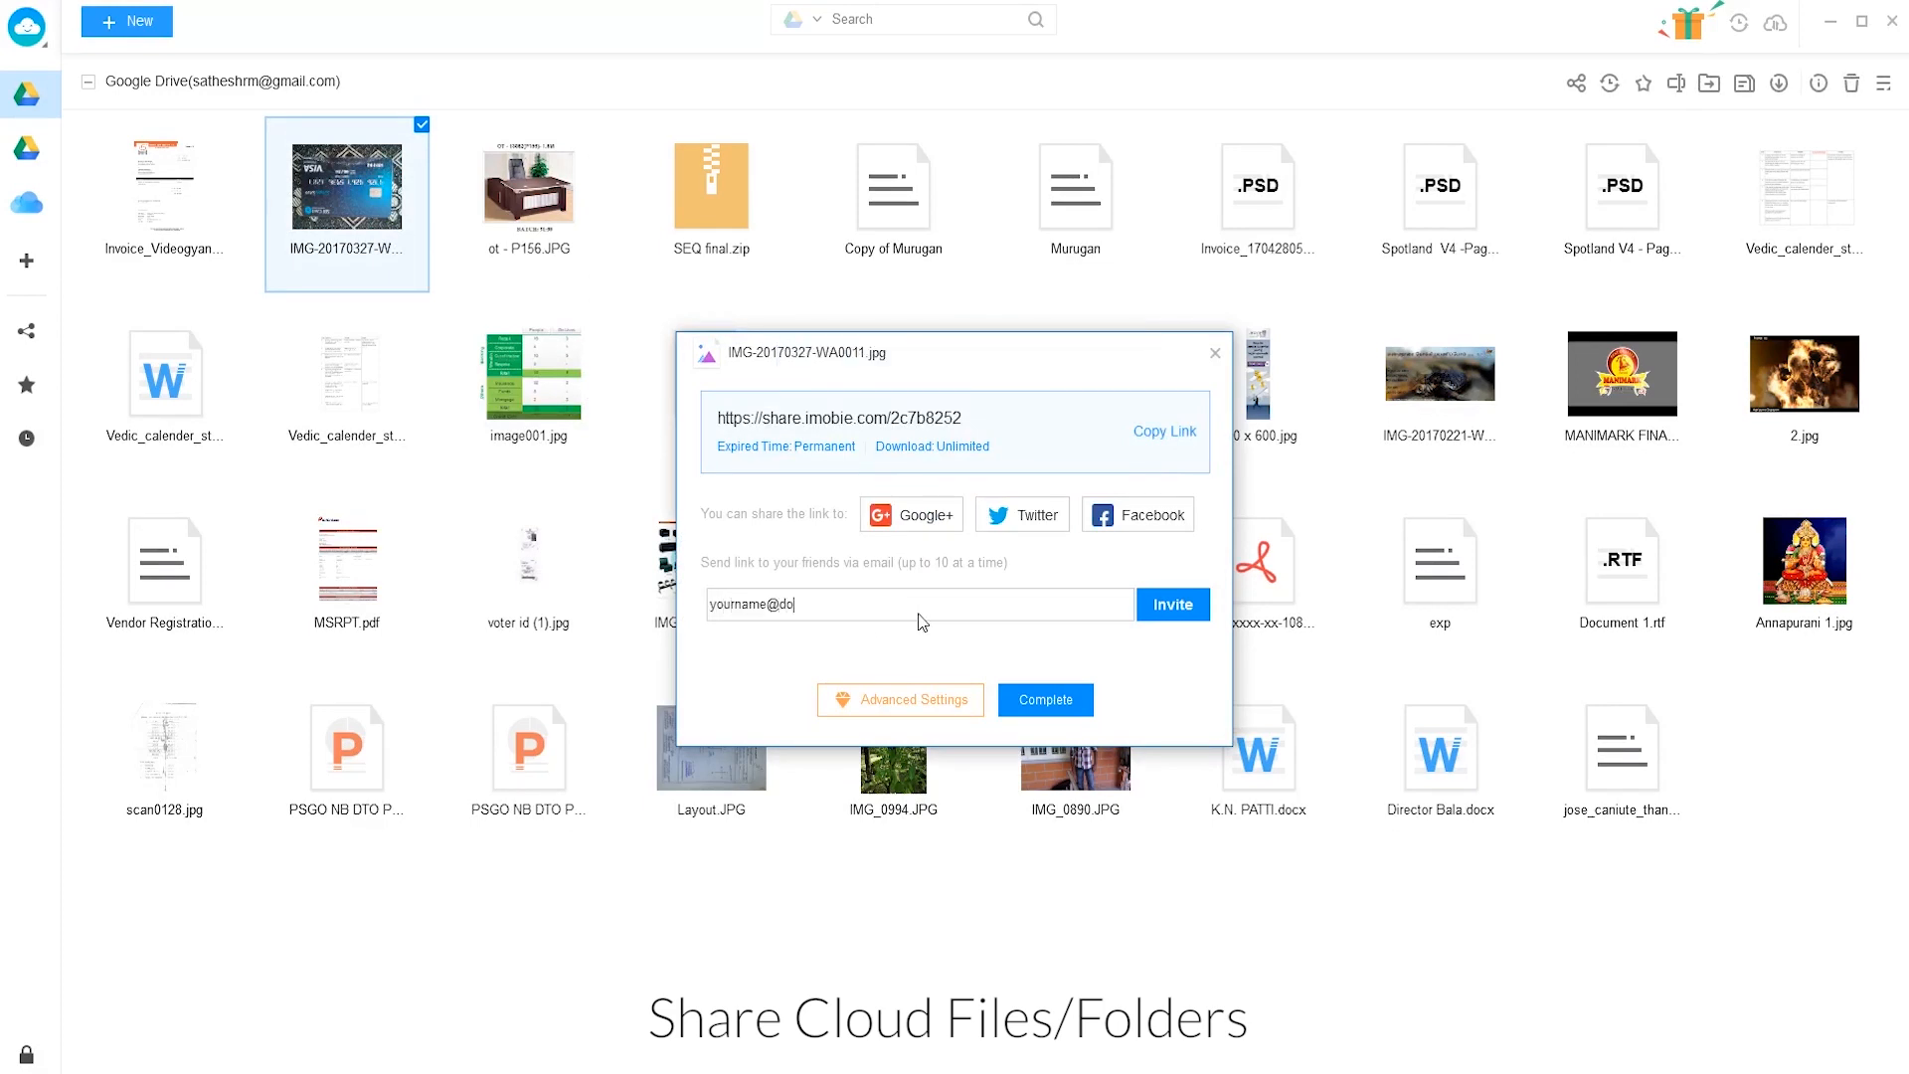
pyautogui.click(1172, 604)
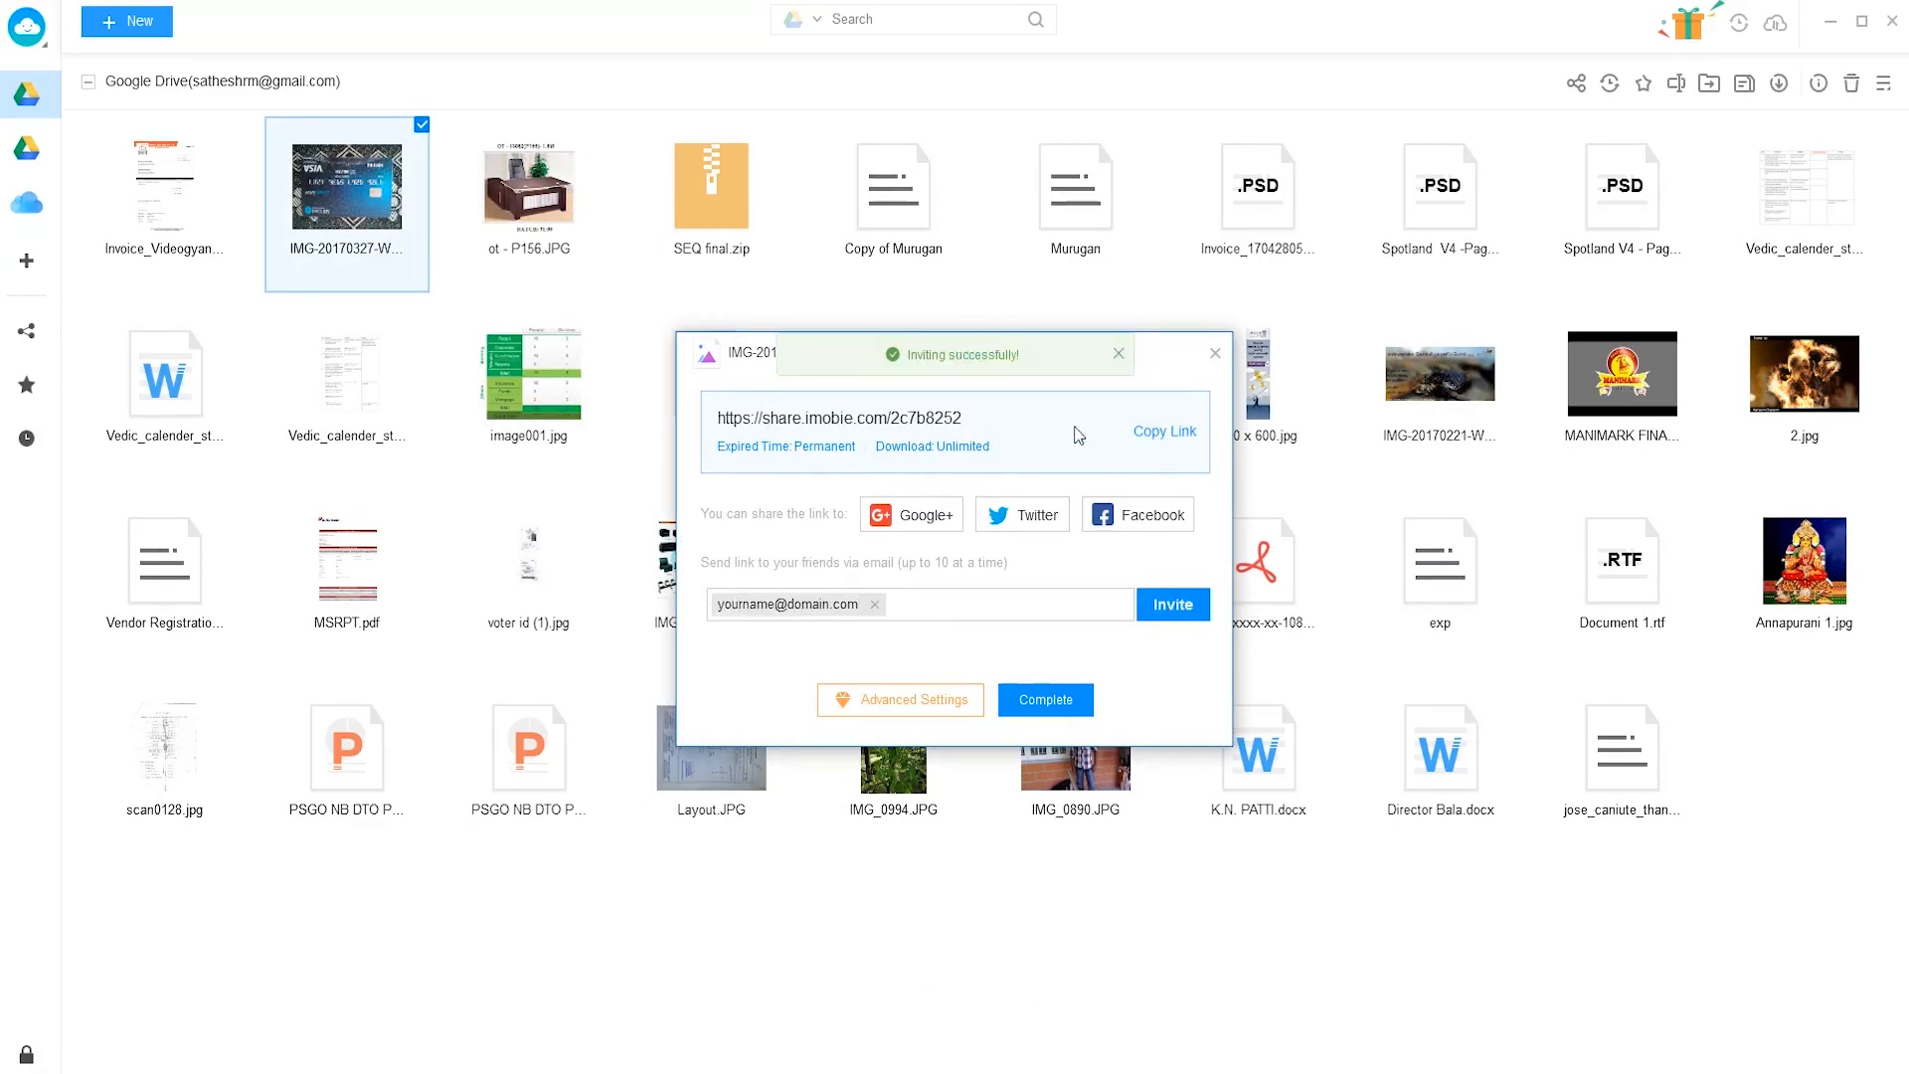
# Step: Review the share link's advanced settings, go back, and complete the sharing
pyautogui.click(901, 699)
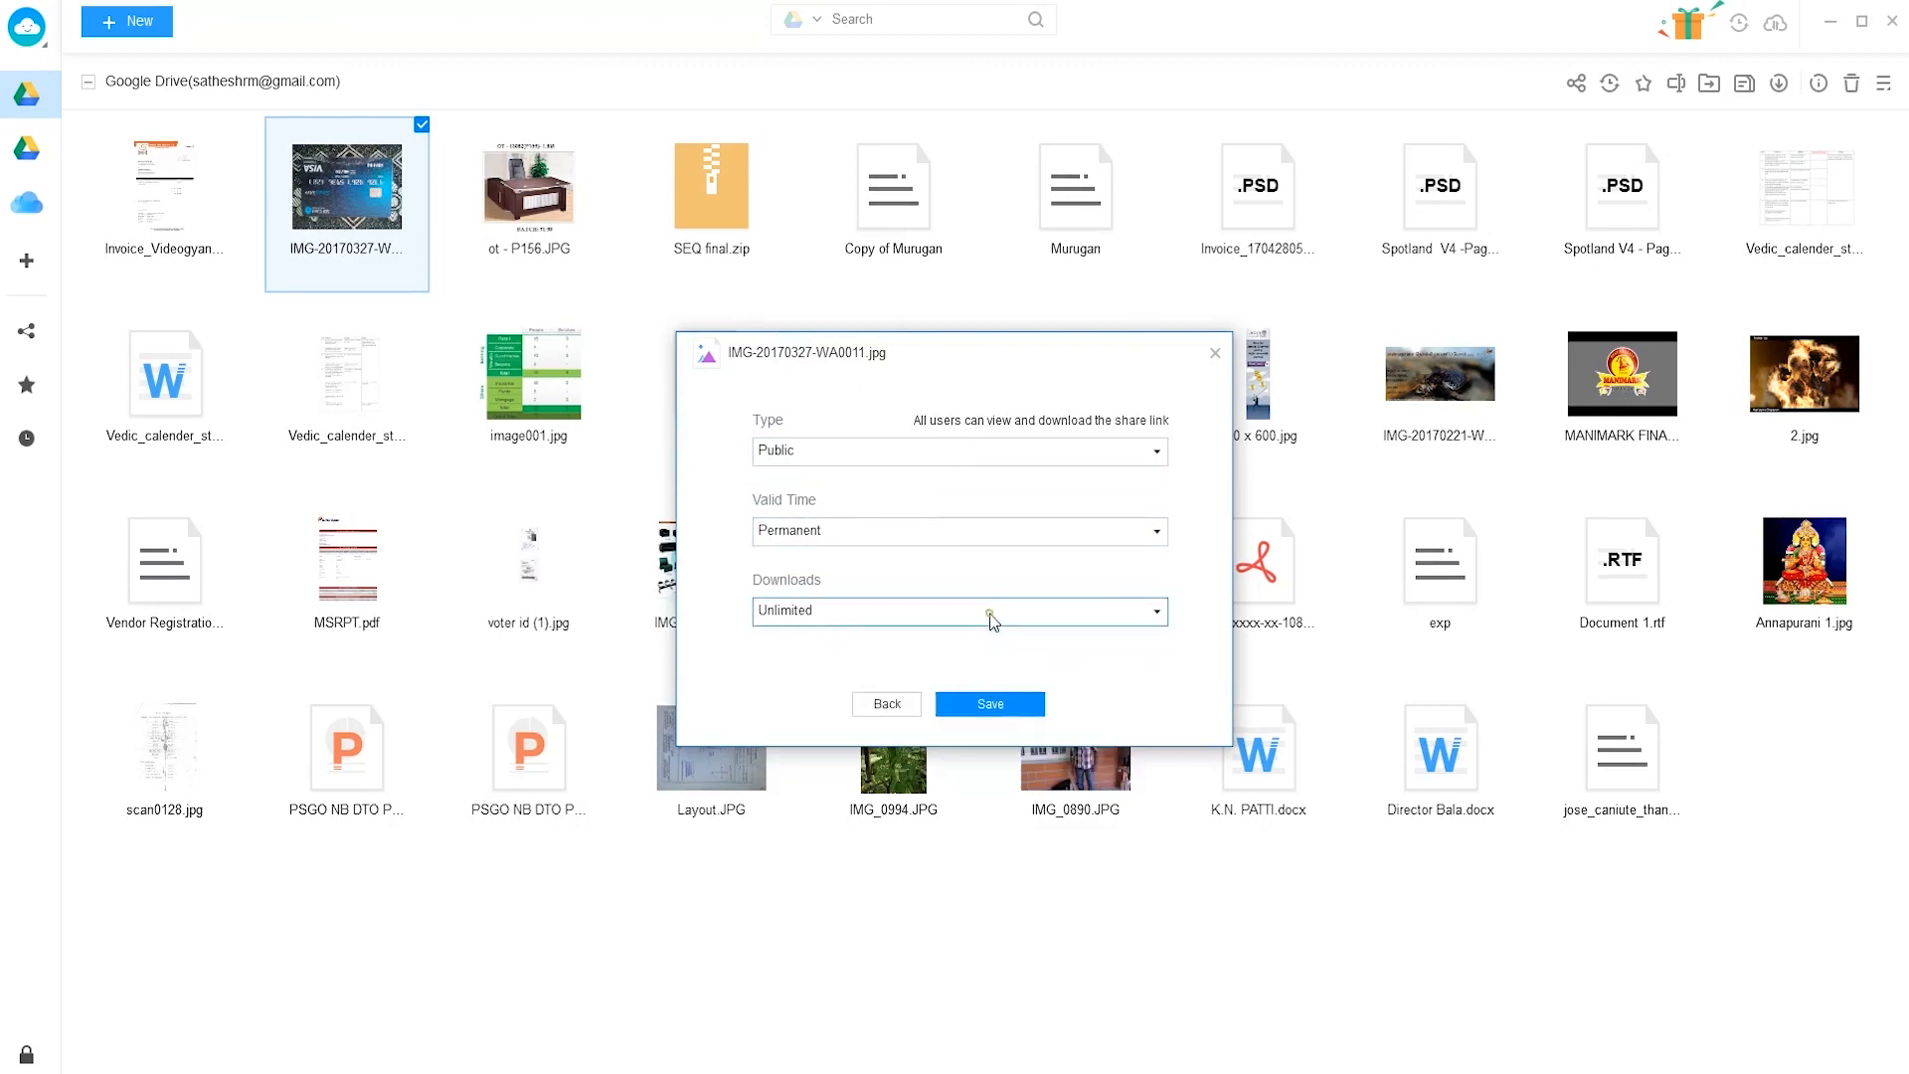
pyautogui.click(990, 703)
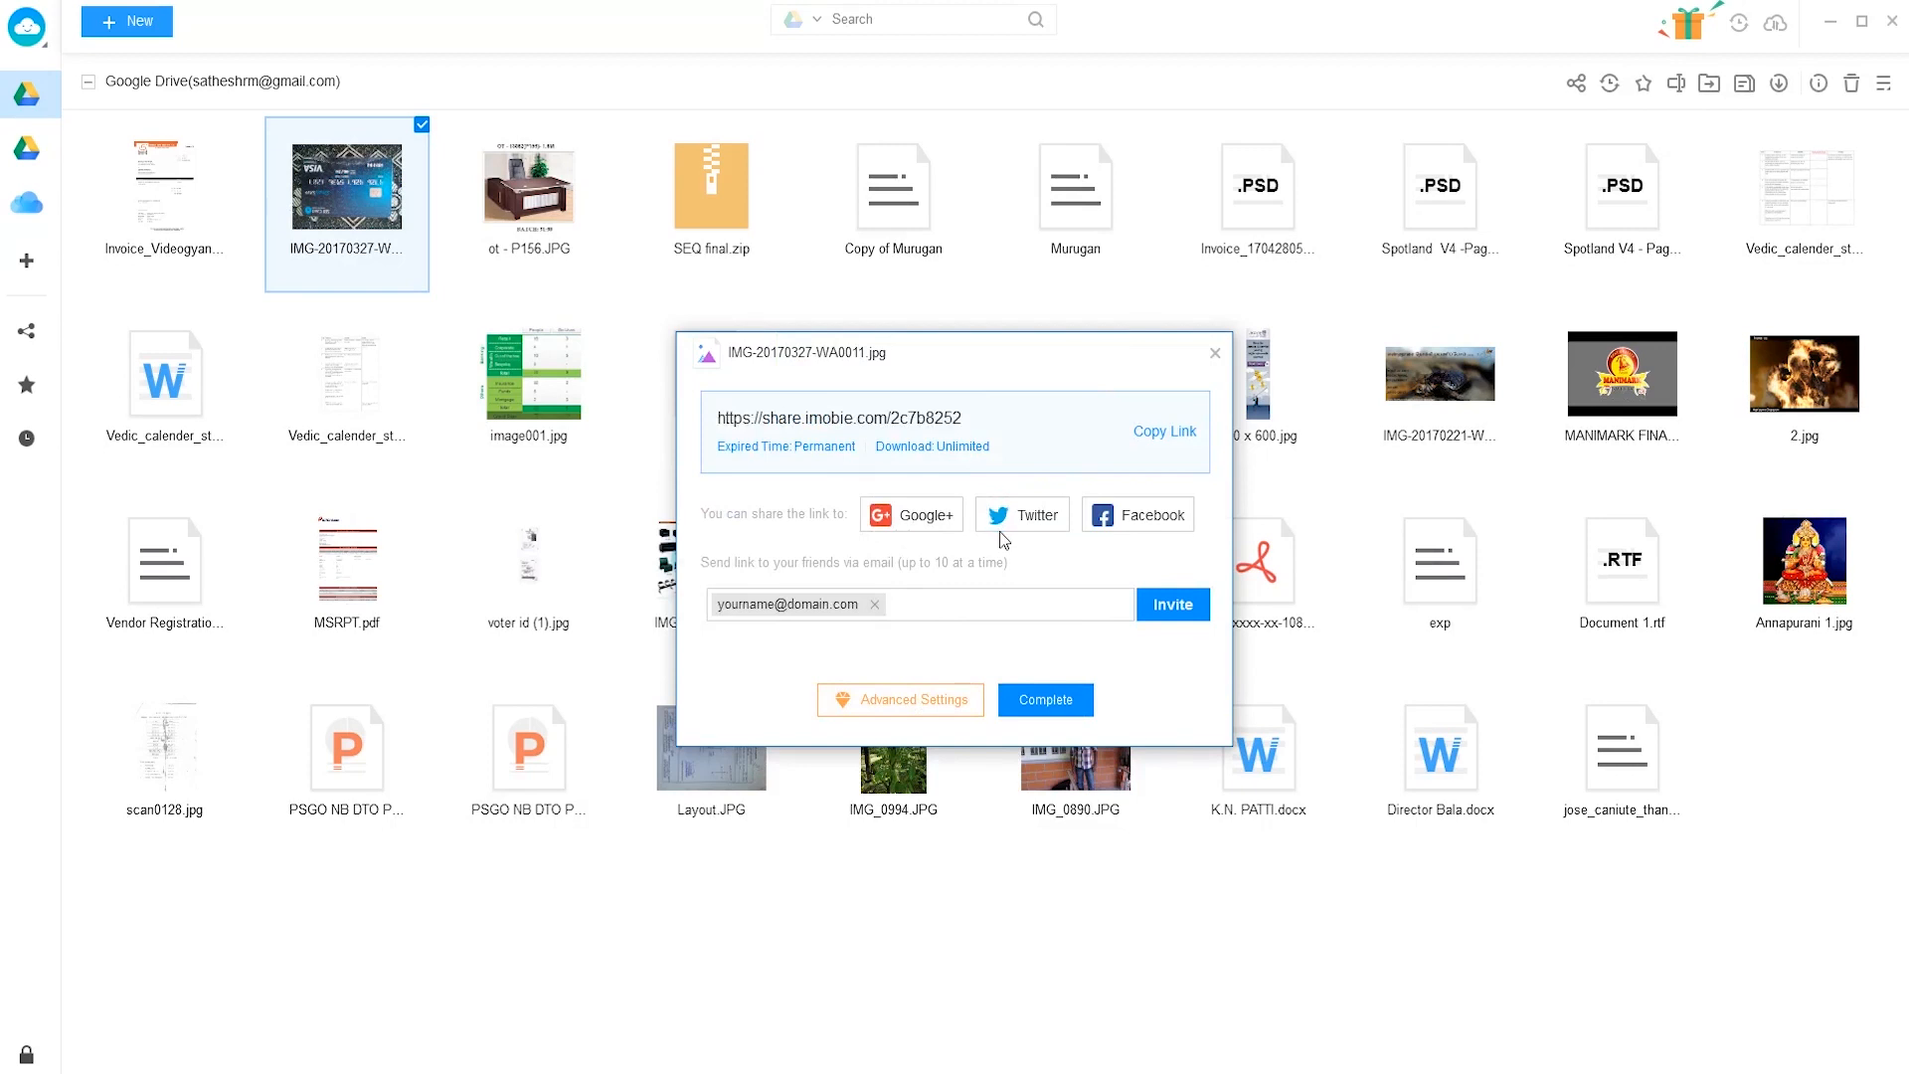
pyautogui.click(1046, 699)
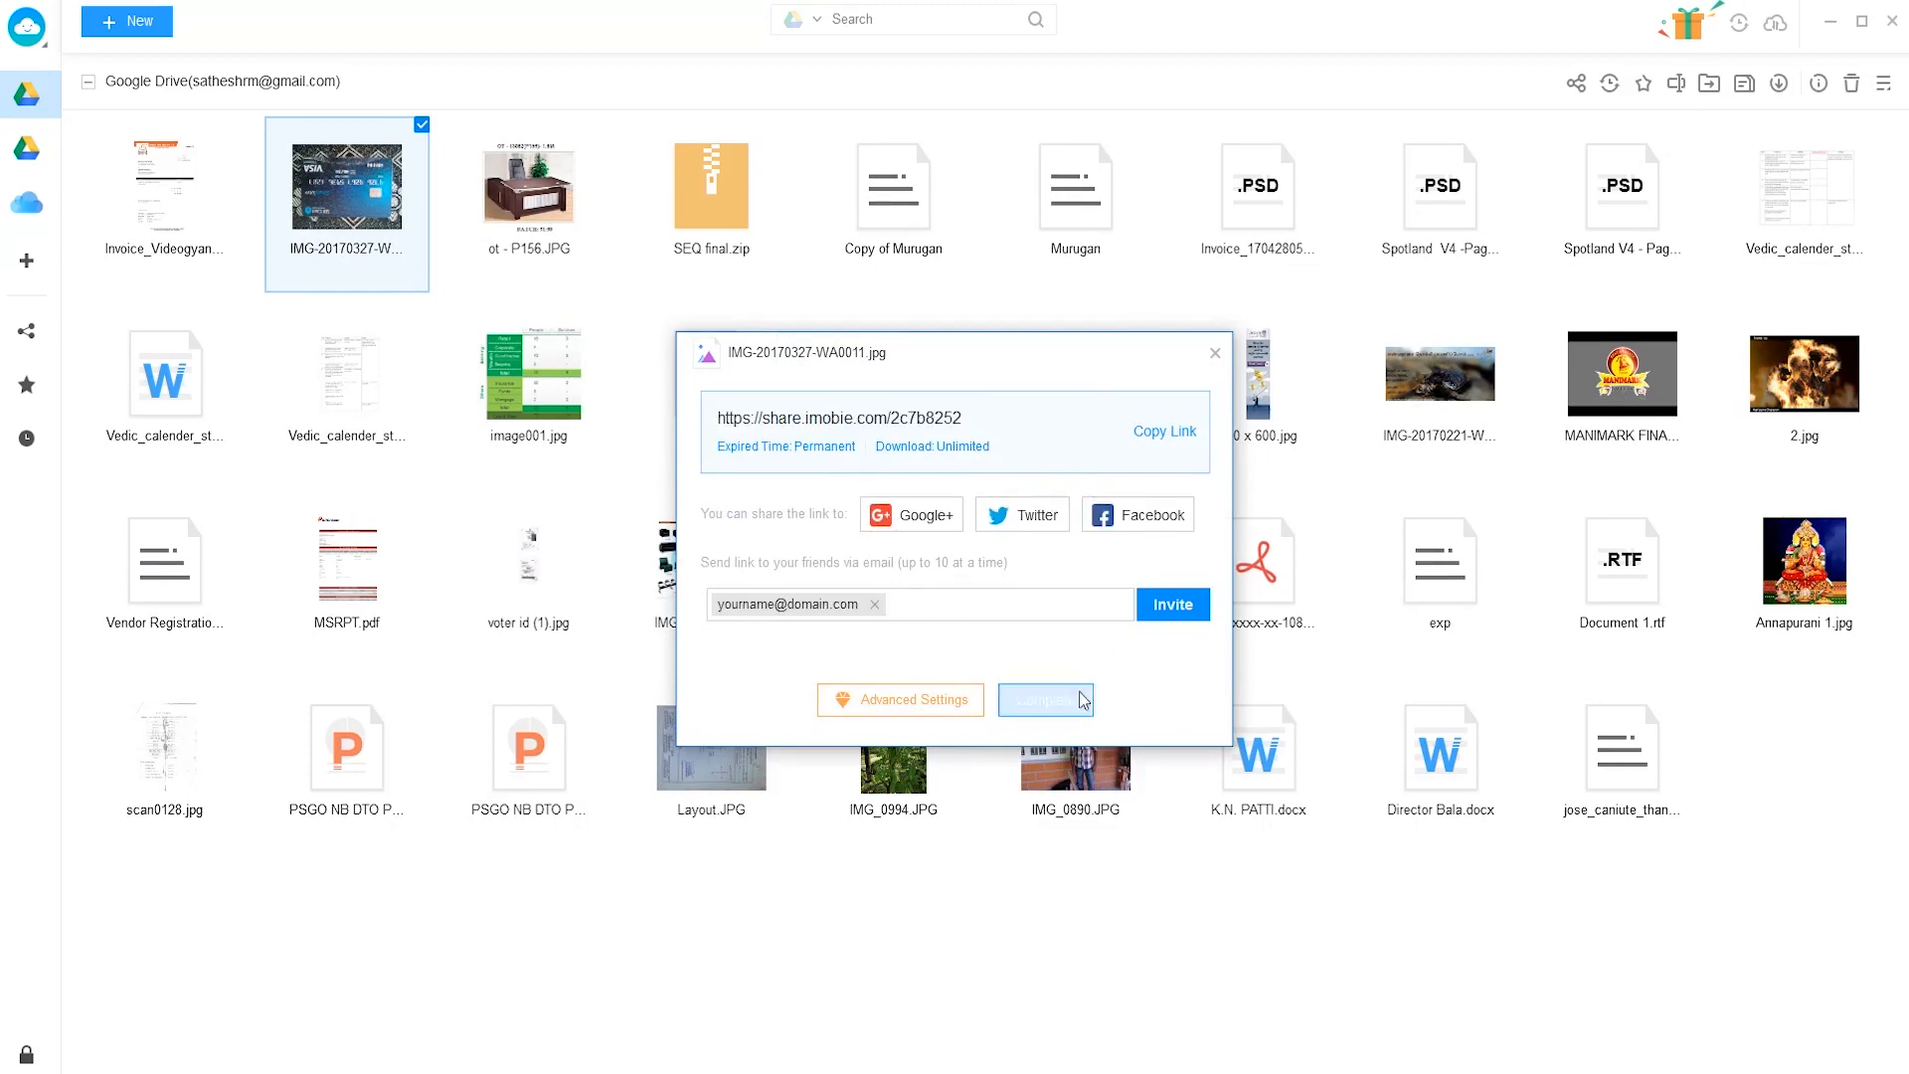